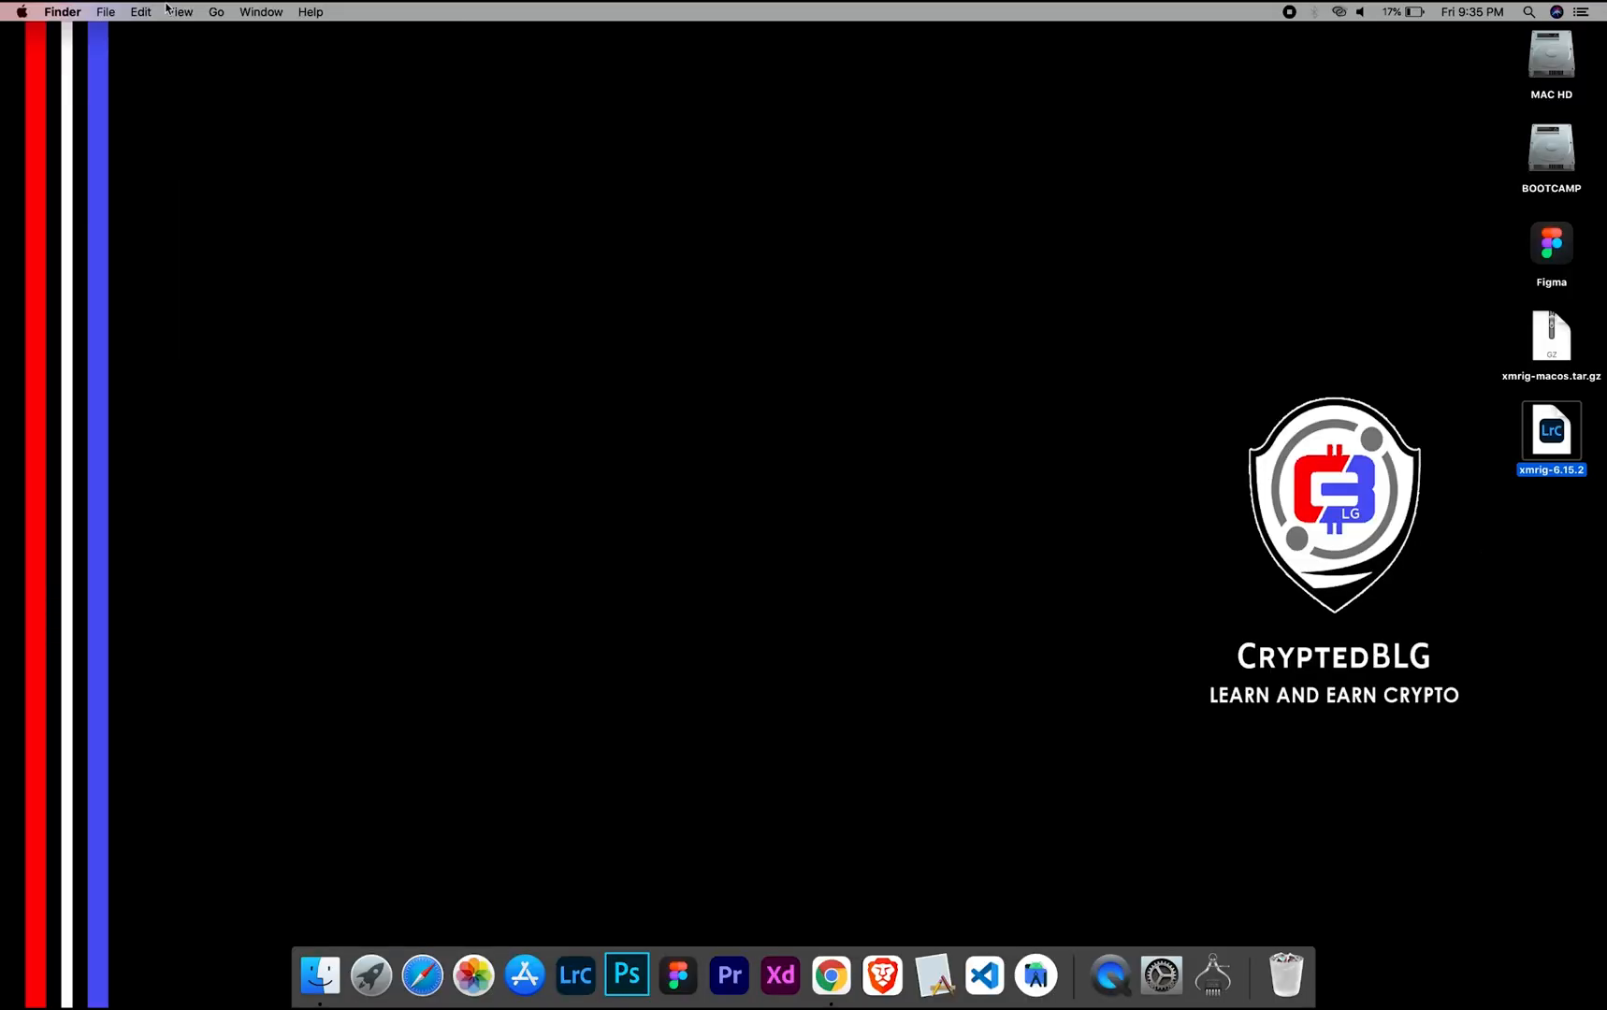
Check this Mac's hardware details, extract the xmrig archive, and open config.json in TextEdit.
{"action": "left_click", "coordinate": [22, 10]}
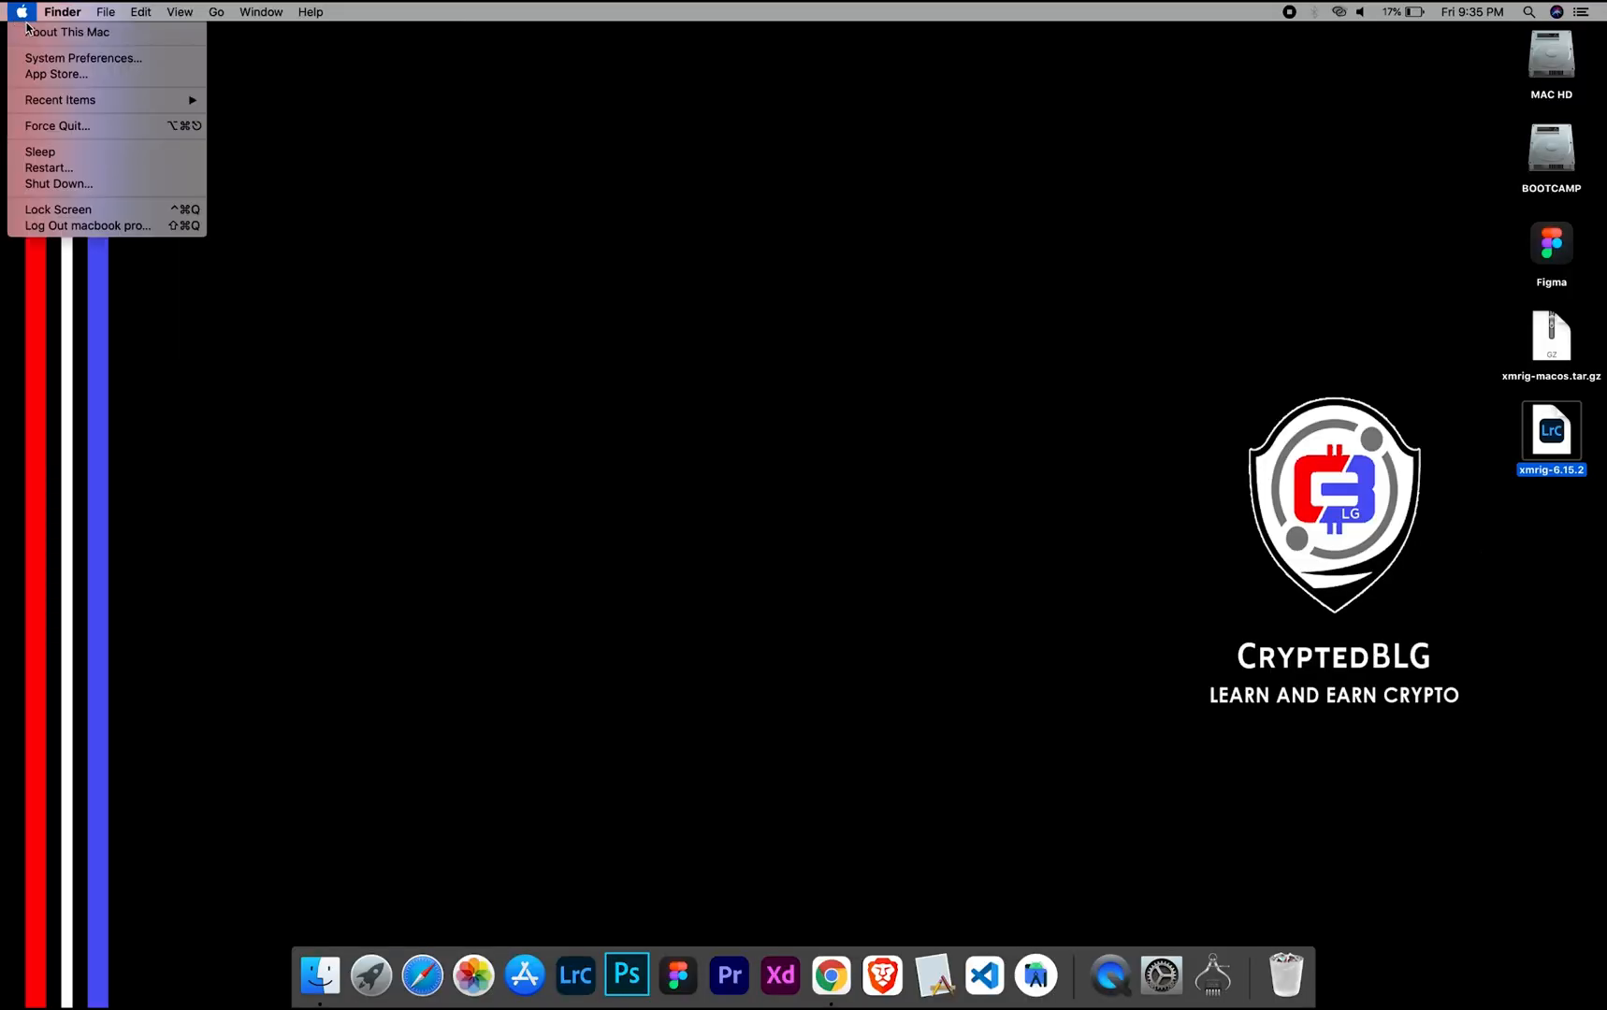
{"action": "left_click", "coordinate": [54, 30]}
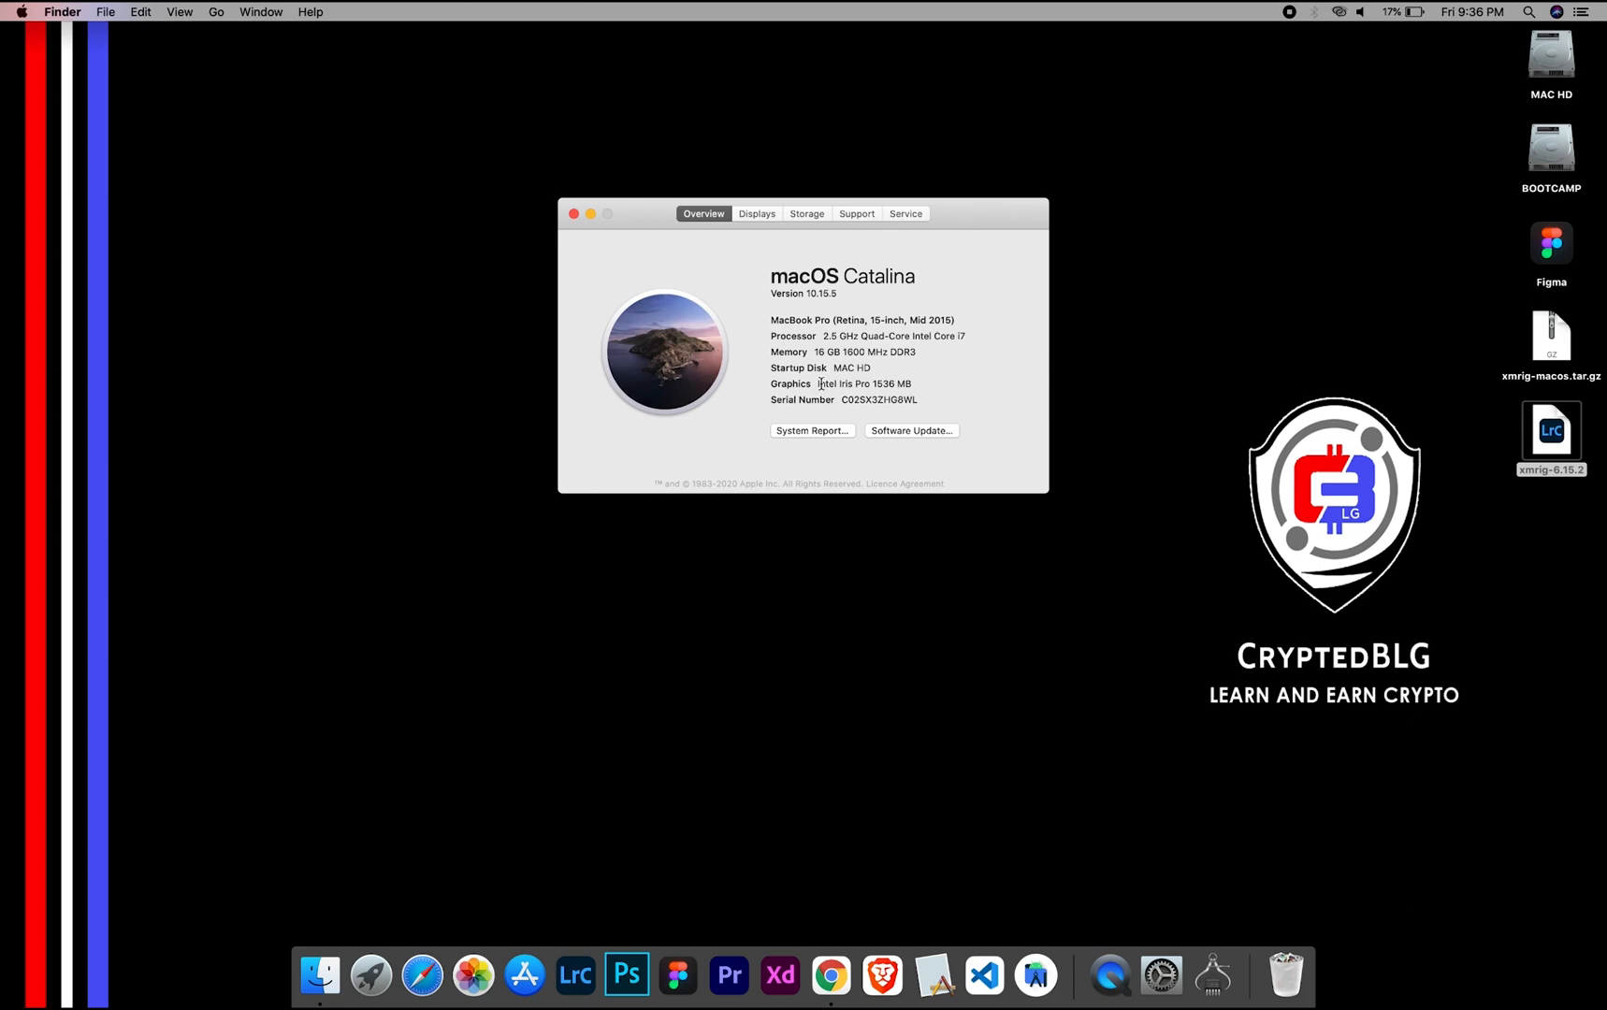
{"action": "mouse_move", "coordinate": [906, 381]}
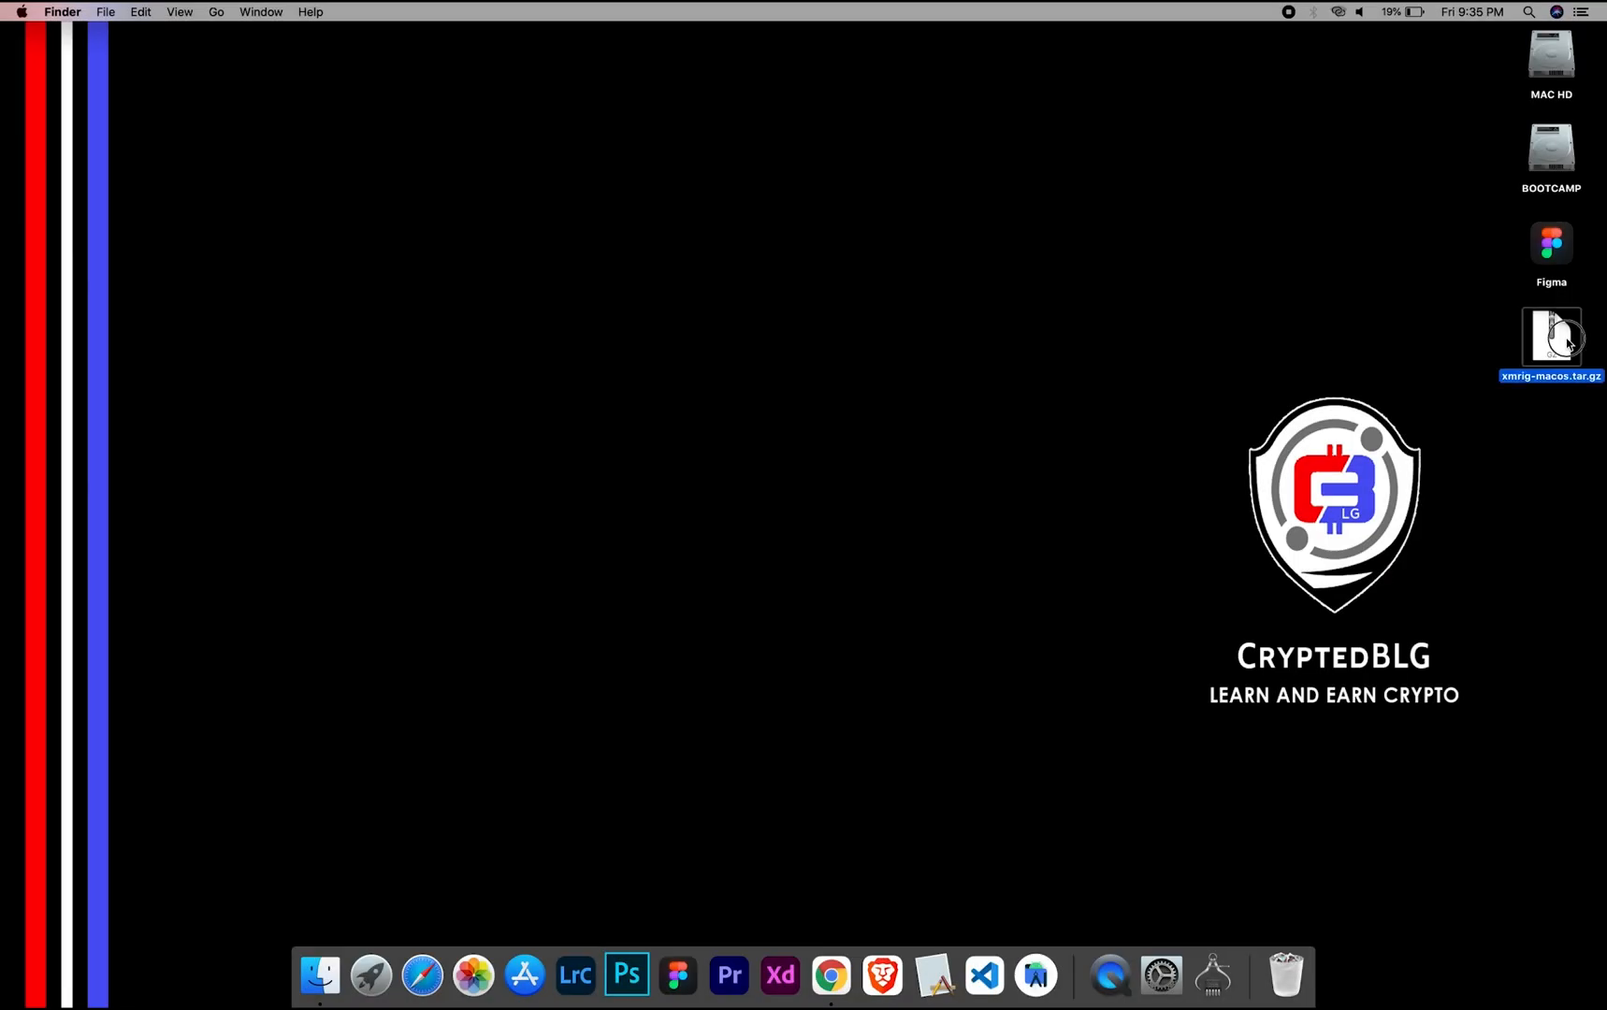
{"action": "double_click", "coordinate": [1550, 338]}
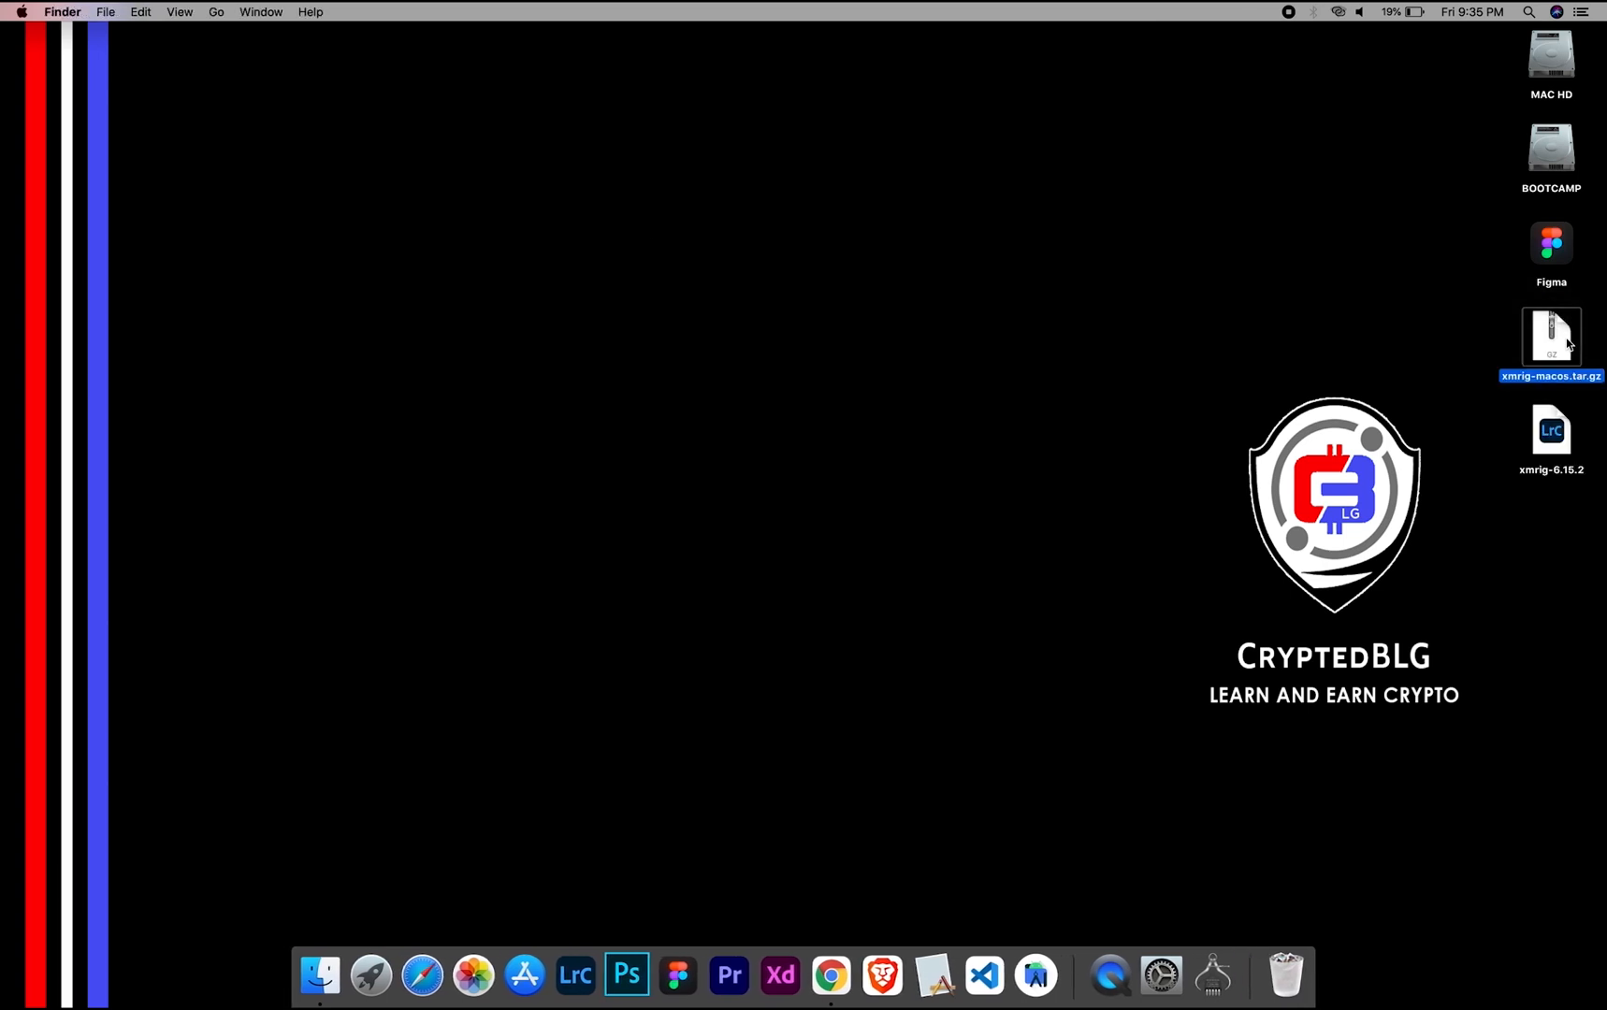
{"action": "left_click", "coordinate": [1551, 428]}
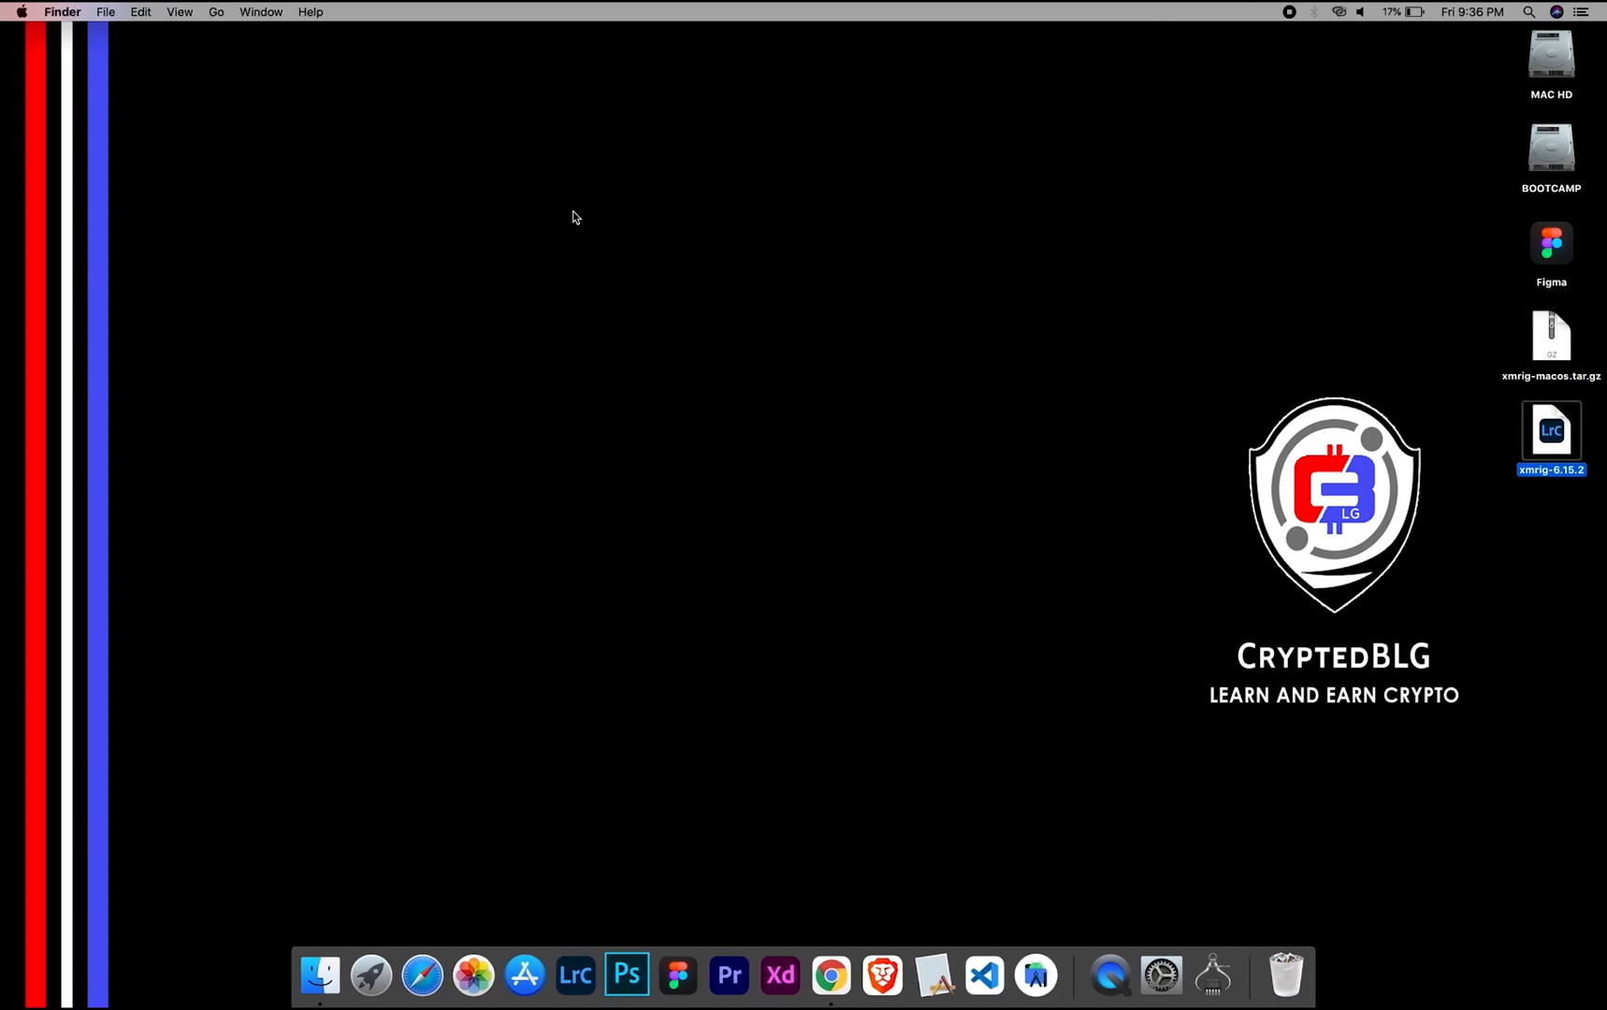
{"action": "mouse_move", "coordinate": [1547, 456]}
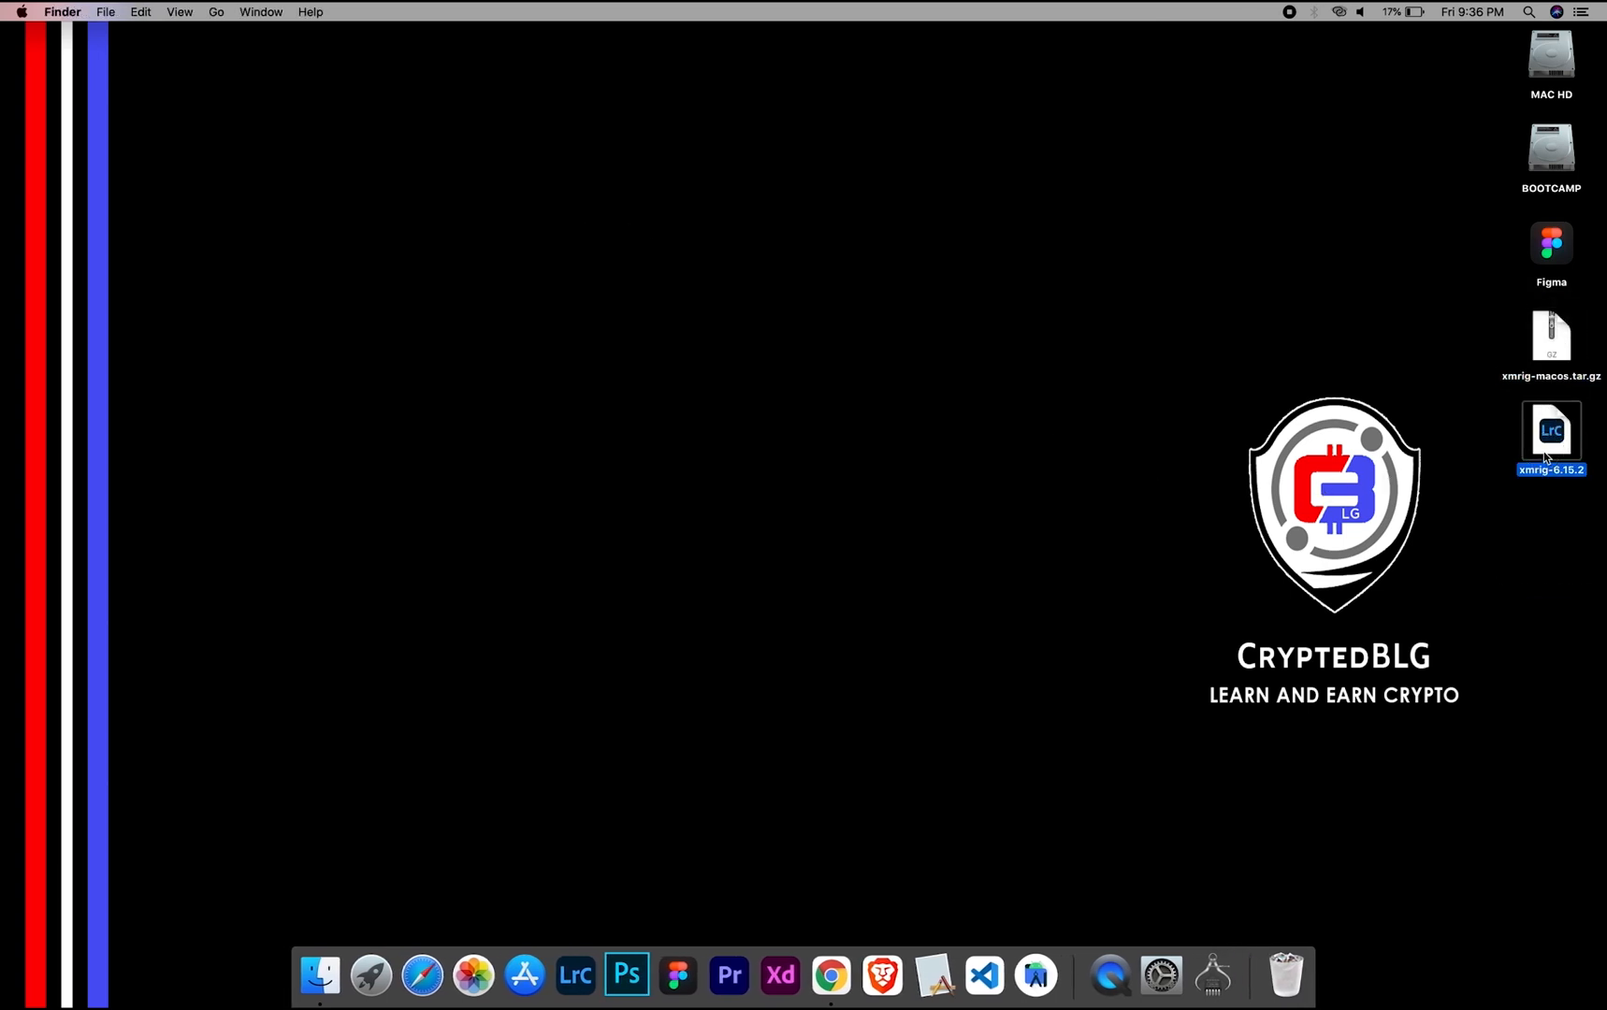
{"action": "right_click", "coordinate": [580, 239]}
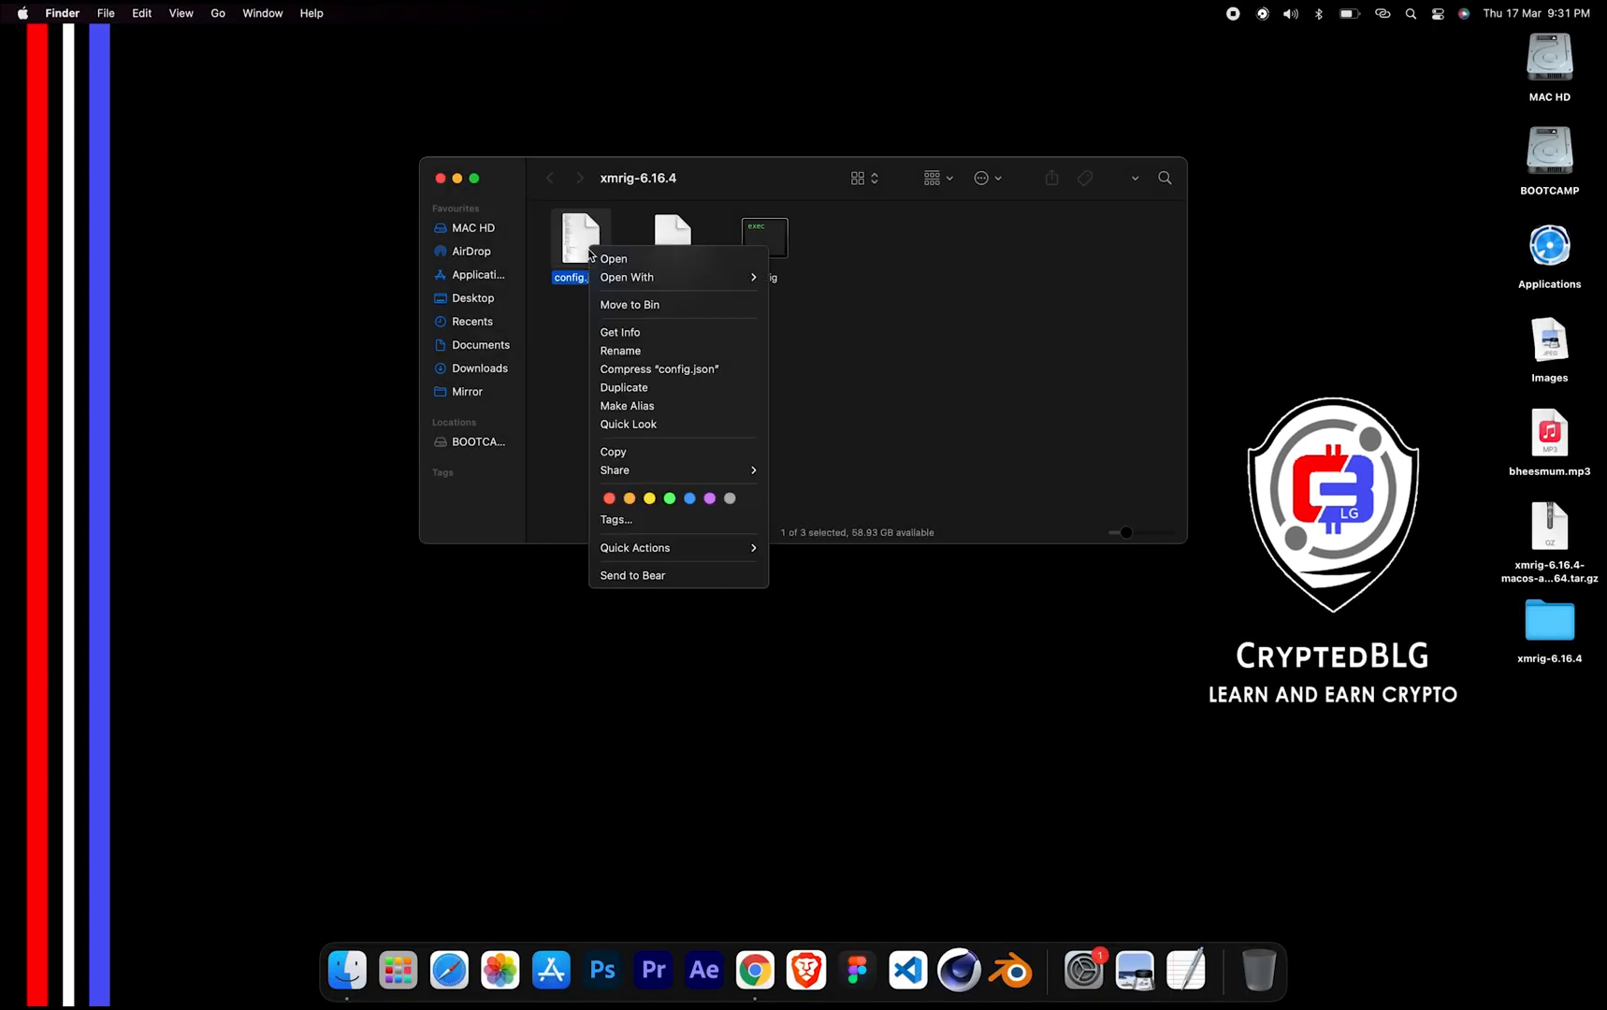
{"action": "mouse_move", "coordinate": [626, 277]}
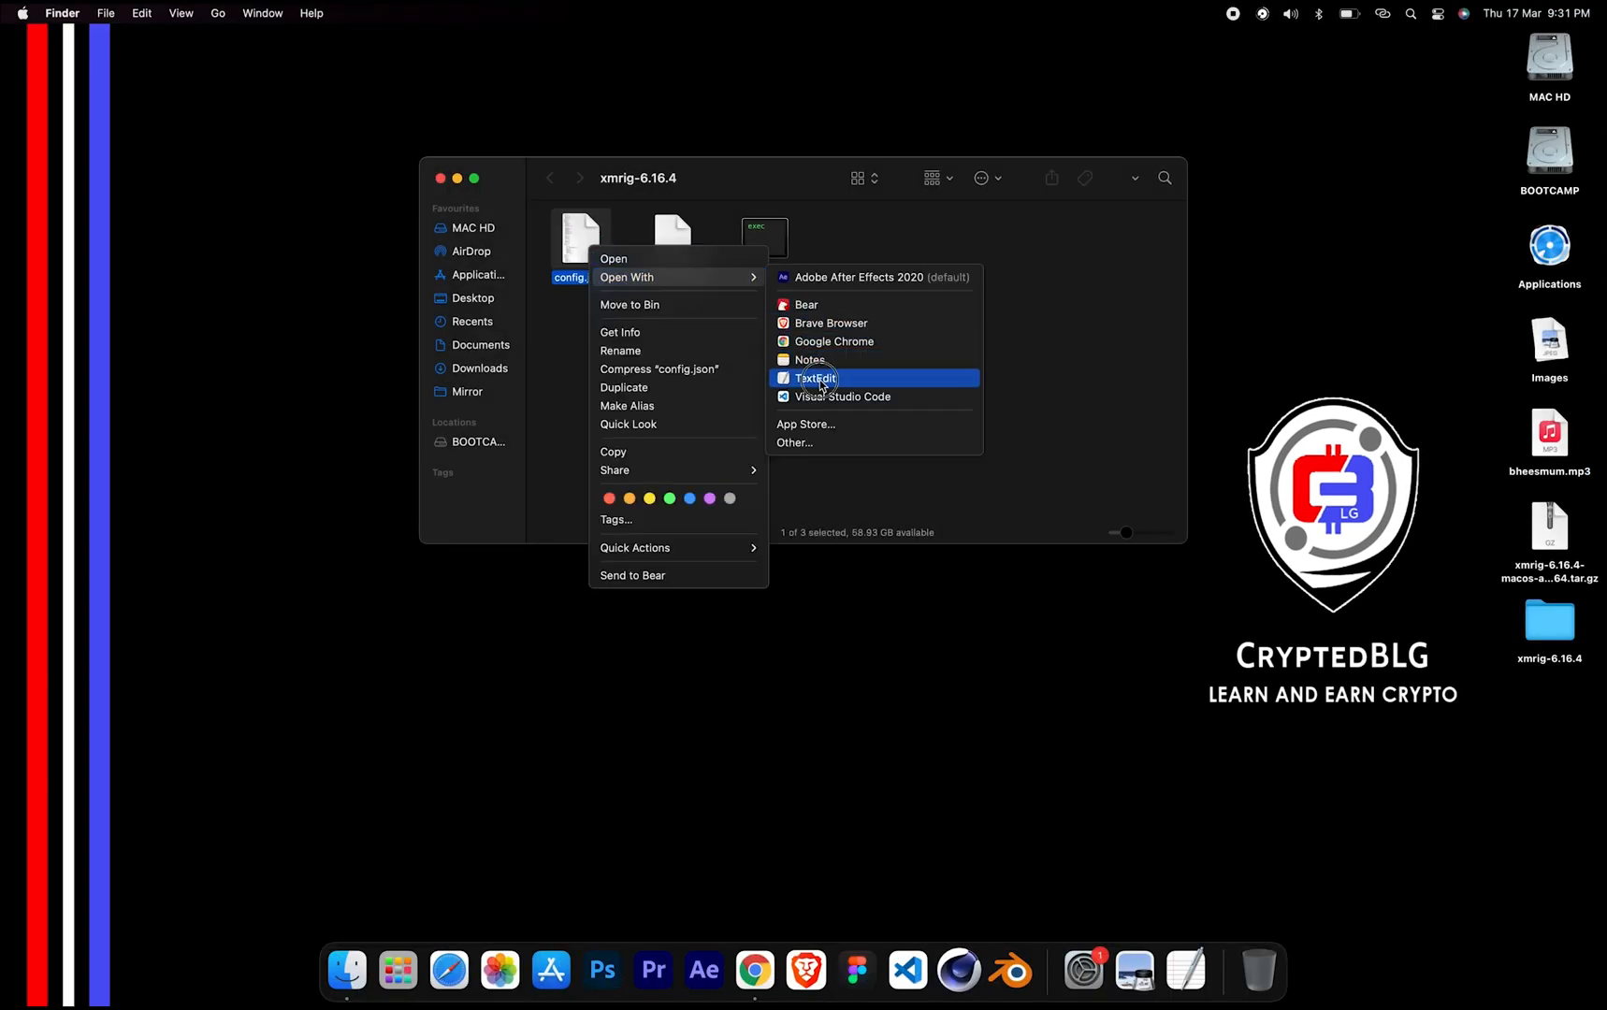
{"action": "left_click", "coordinate": [817, 378]}
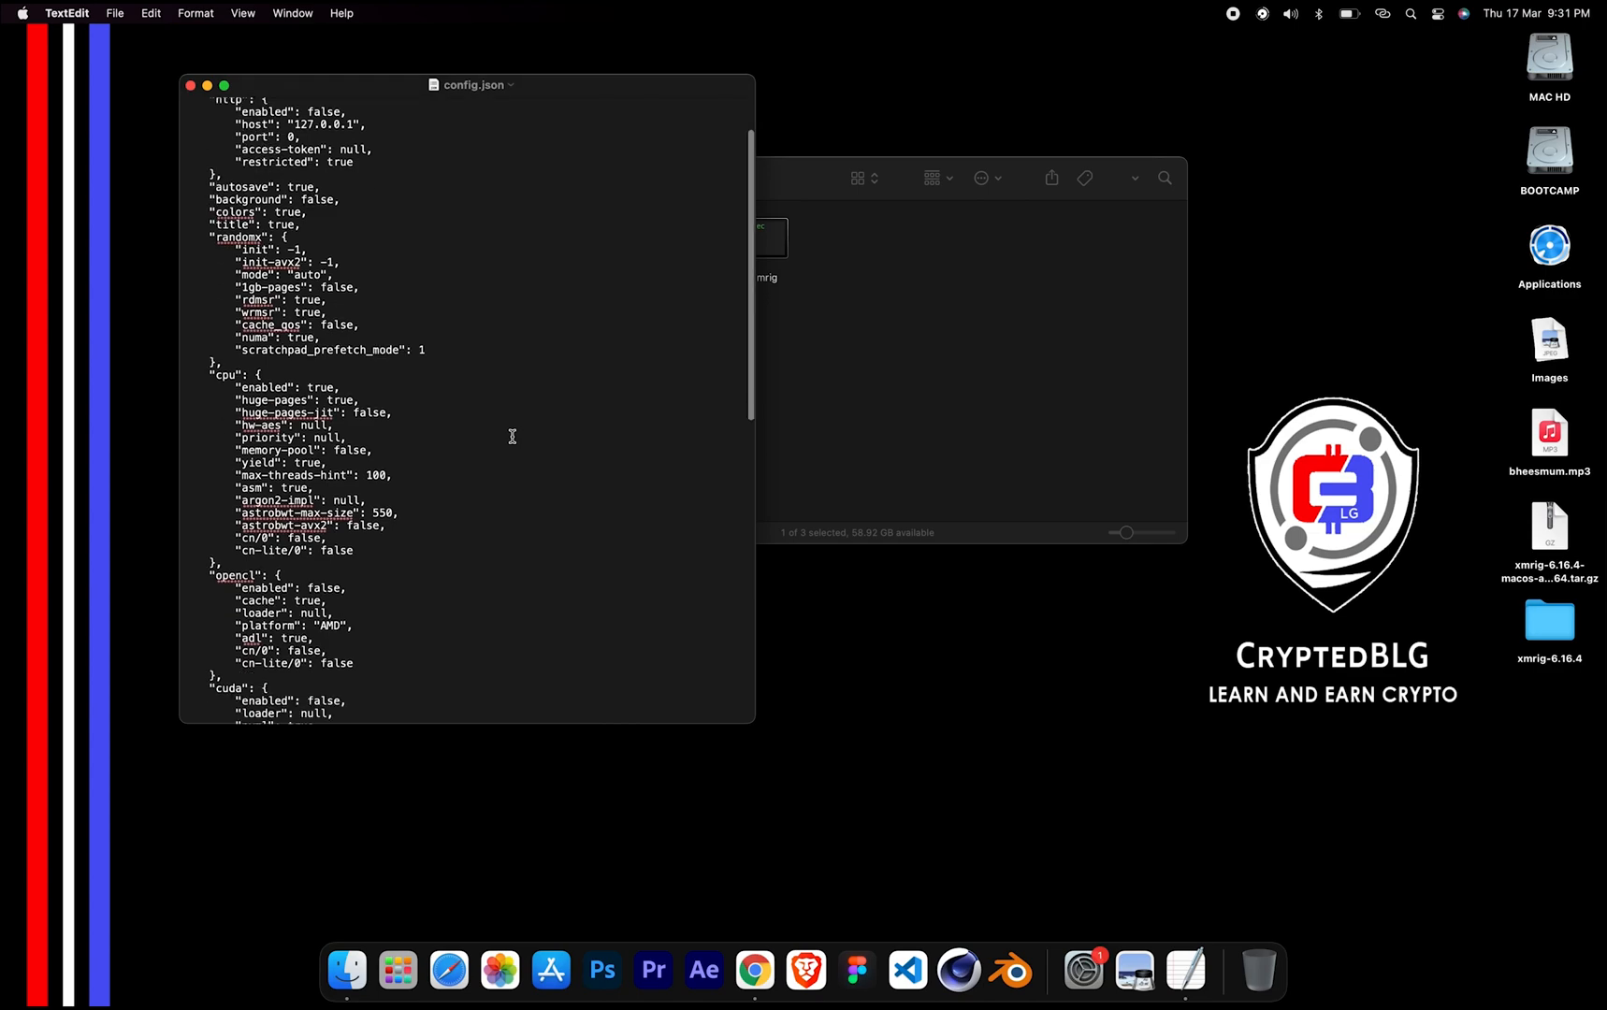
Scroll through config.json's JSON settings in TextEdit.
{"action": "scroll", "scroll_direction": "down", "scroll_amount": 3}
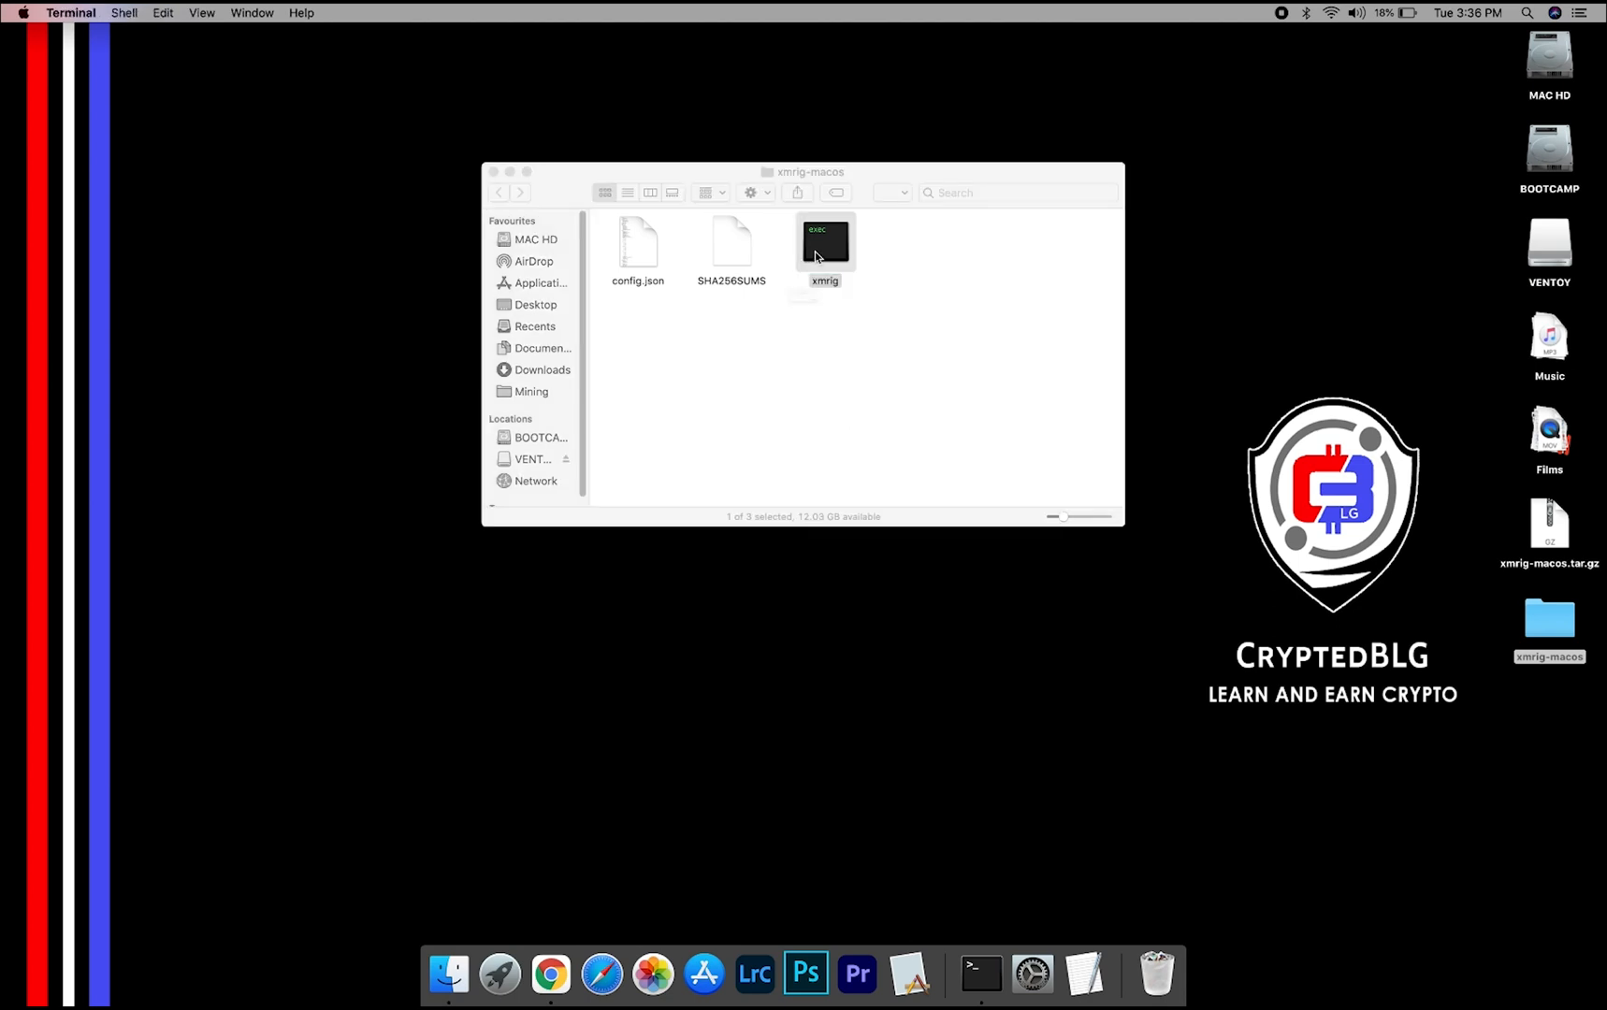
Launch xmrig, dismiss the unidentified developer warning, and approve it via Security & Privacy.
{"action": "double_click", "coordinate": [824, 241]}
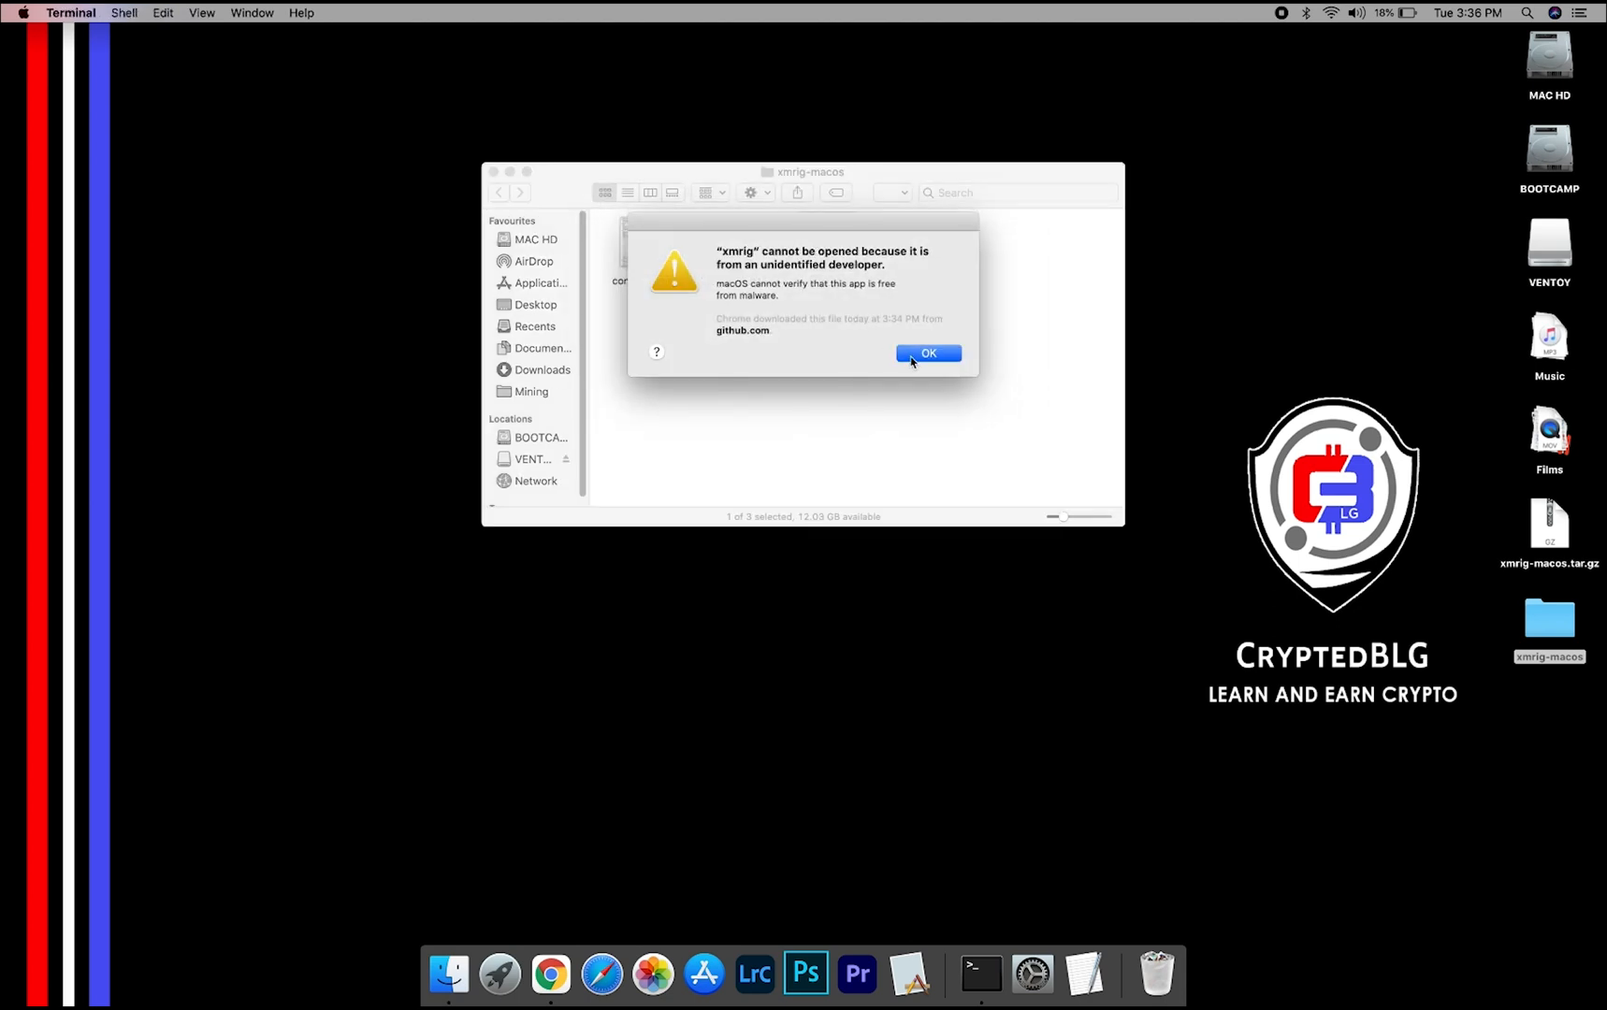
{"action": "left_click", "coordinate": [928, 352]}
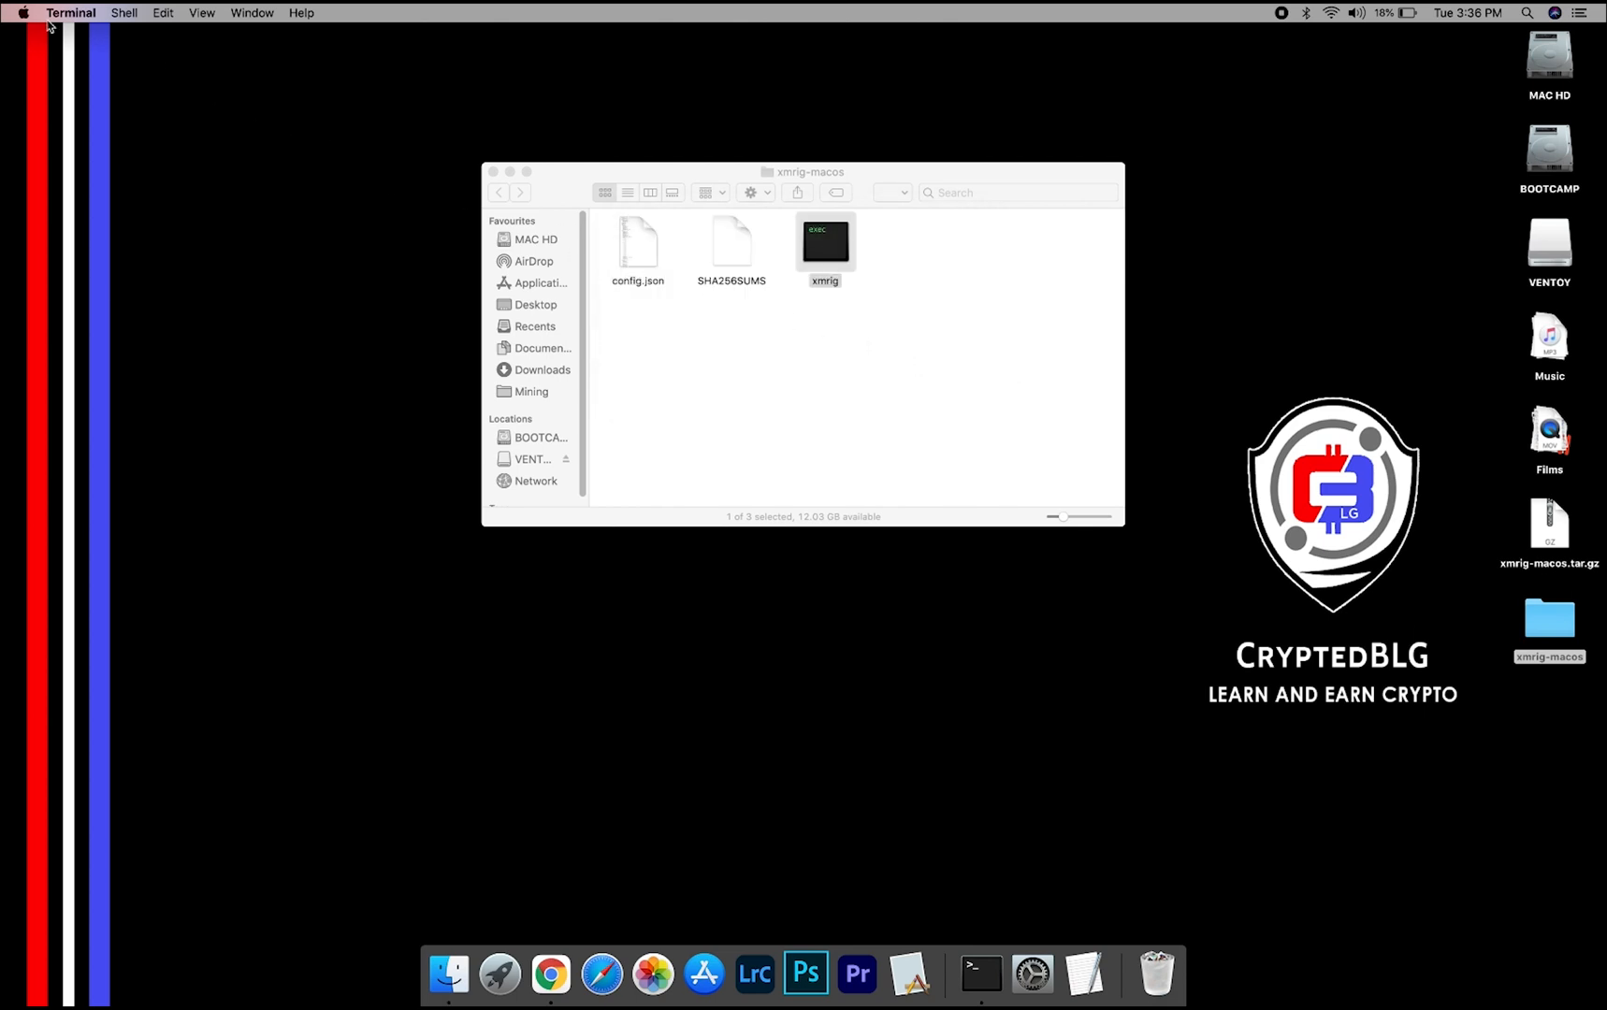
{"action": "left_click", "coordinate": [25, 14]}
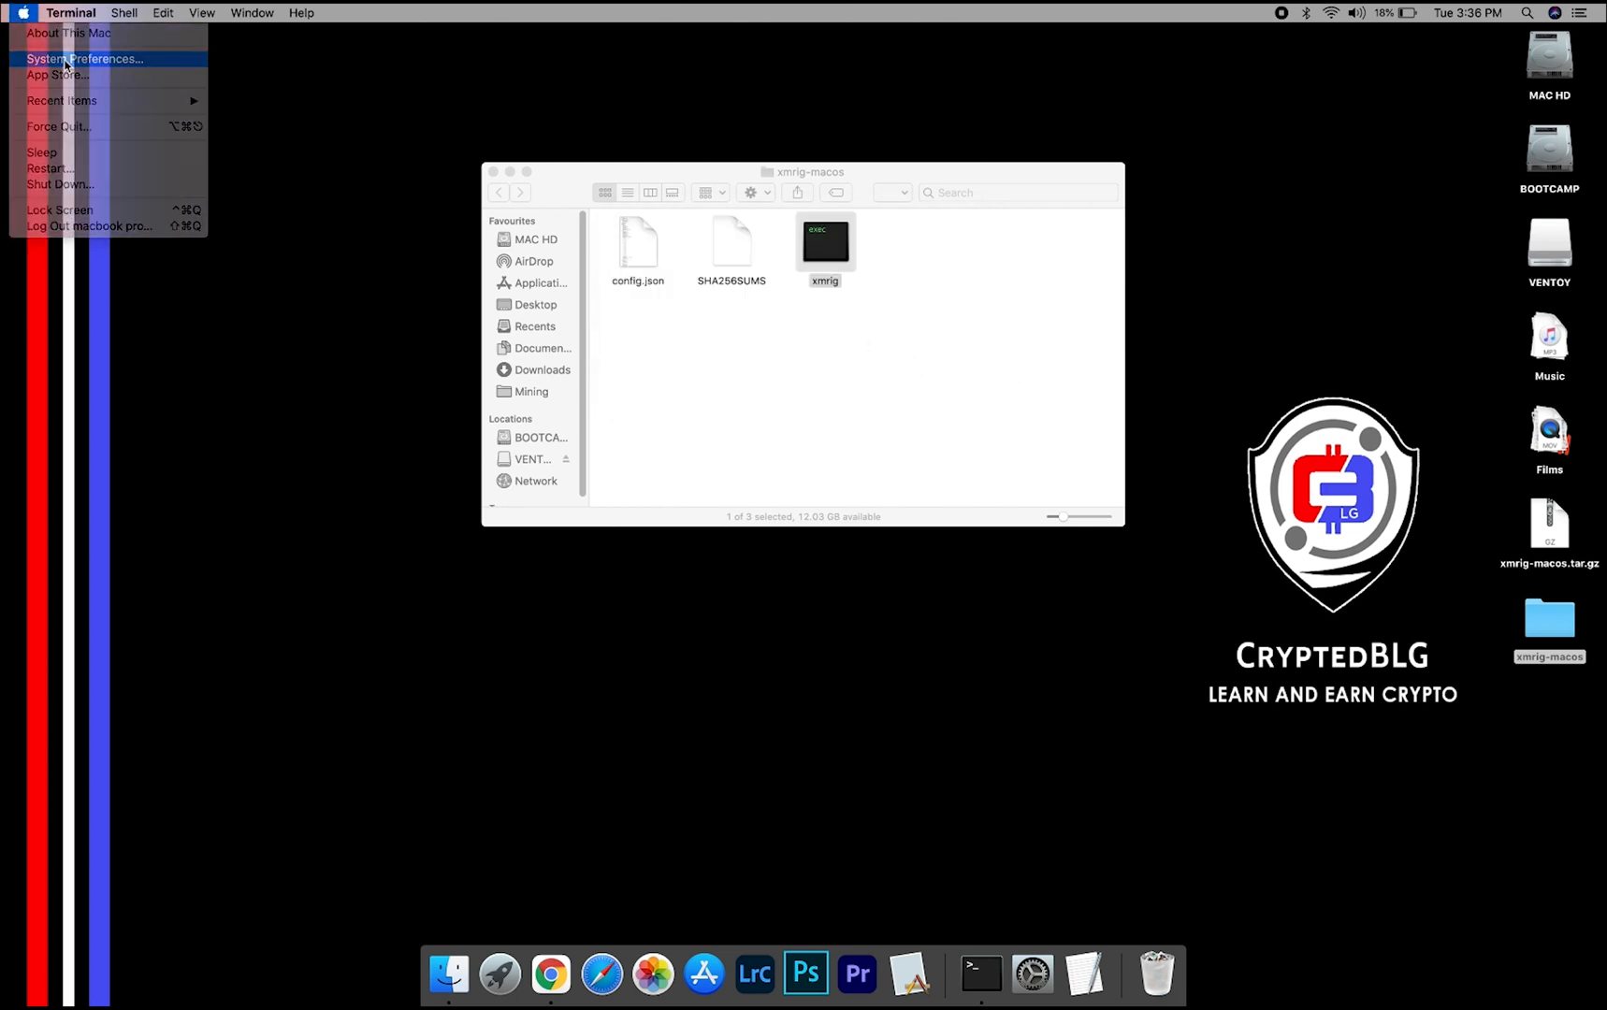
{"action": "left_click", "coordinate": [84, 59]}
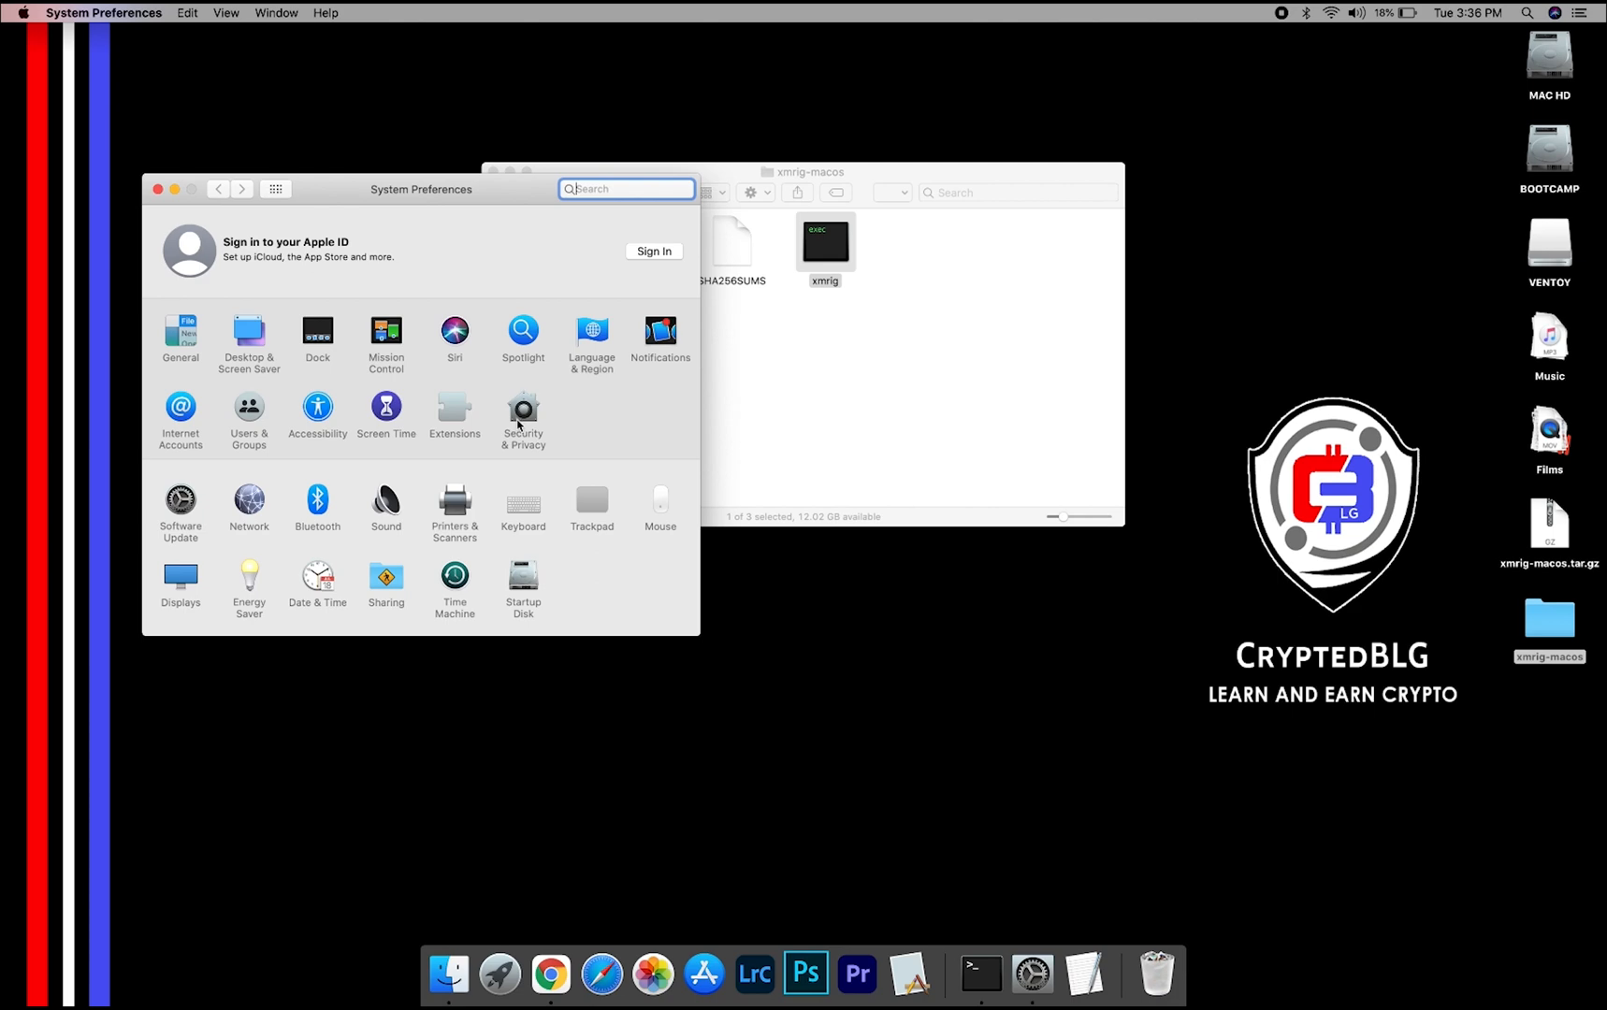
{"action": "left_click", "coordinate": [523, 411]}
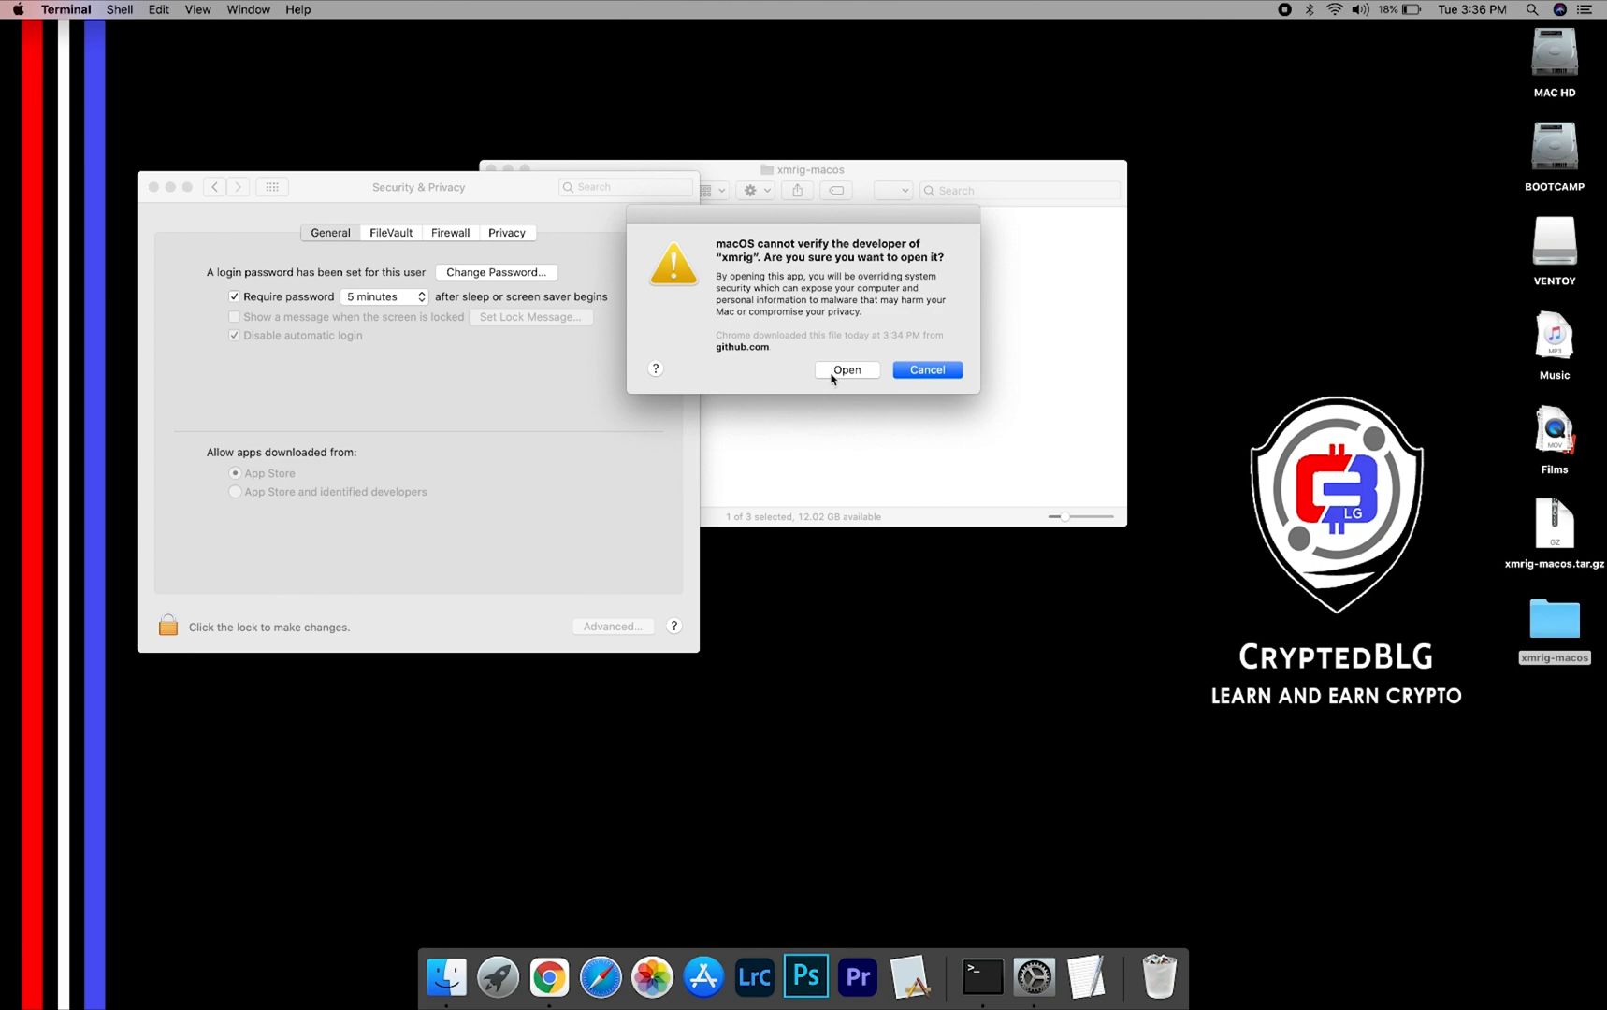
{"action": "left_click", "coordinate": [847, 370]}
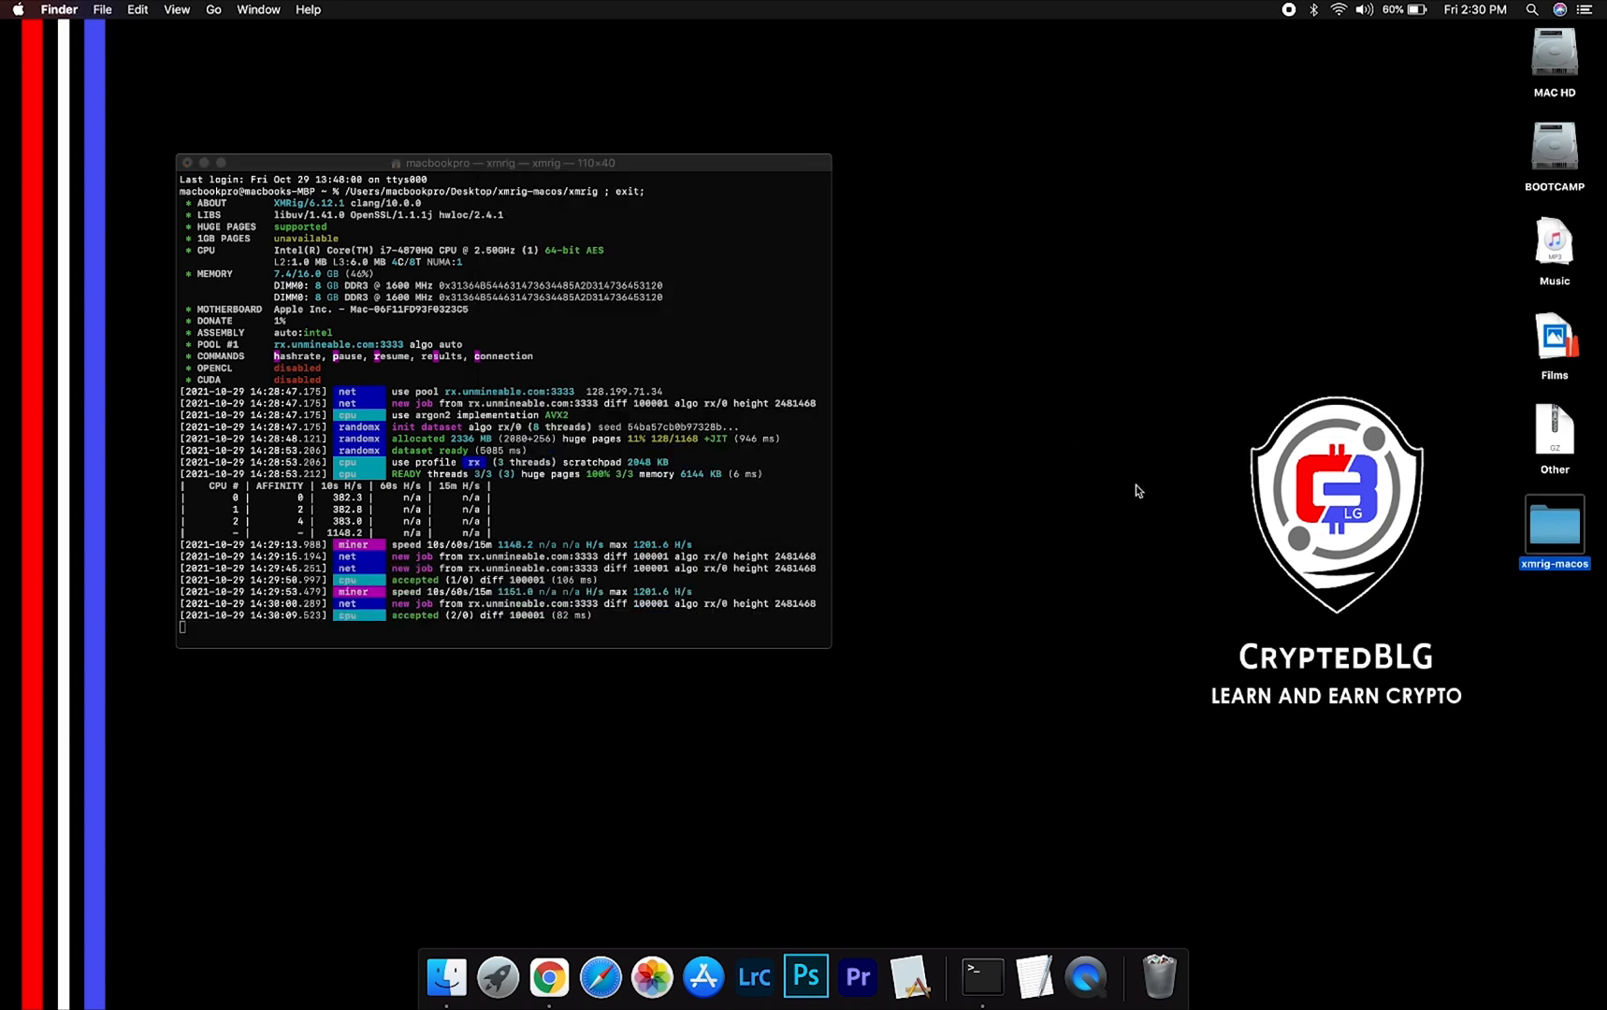
Scroll the xmrig Terminal output to watch accepted shares and new pool jobs.
{"action": "scroll", "scroll_direction": "down", "scroll_amount": 3}
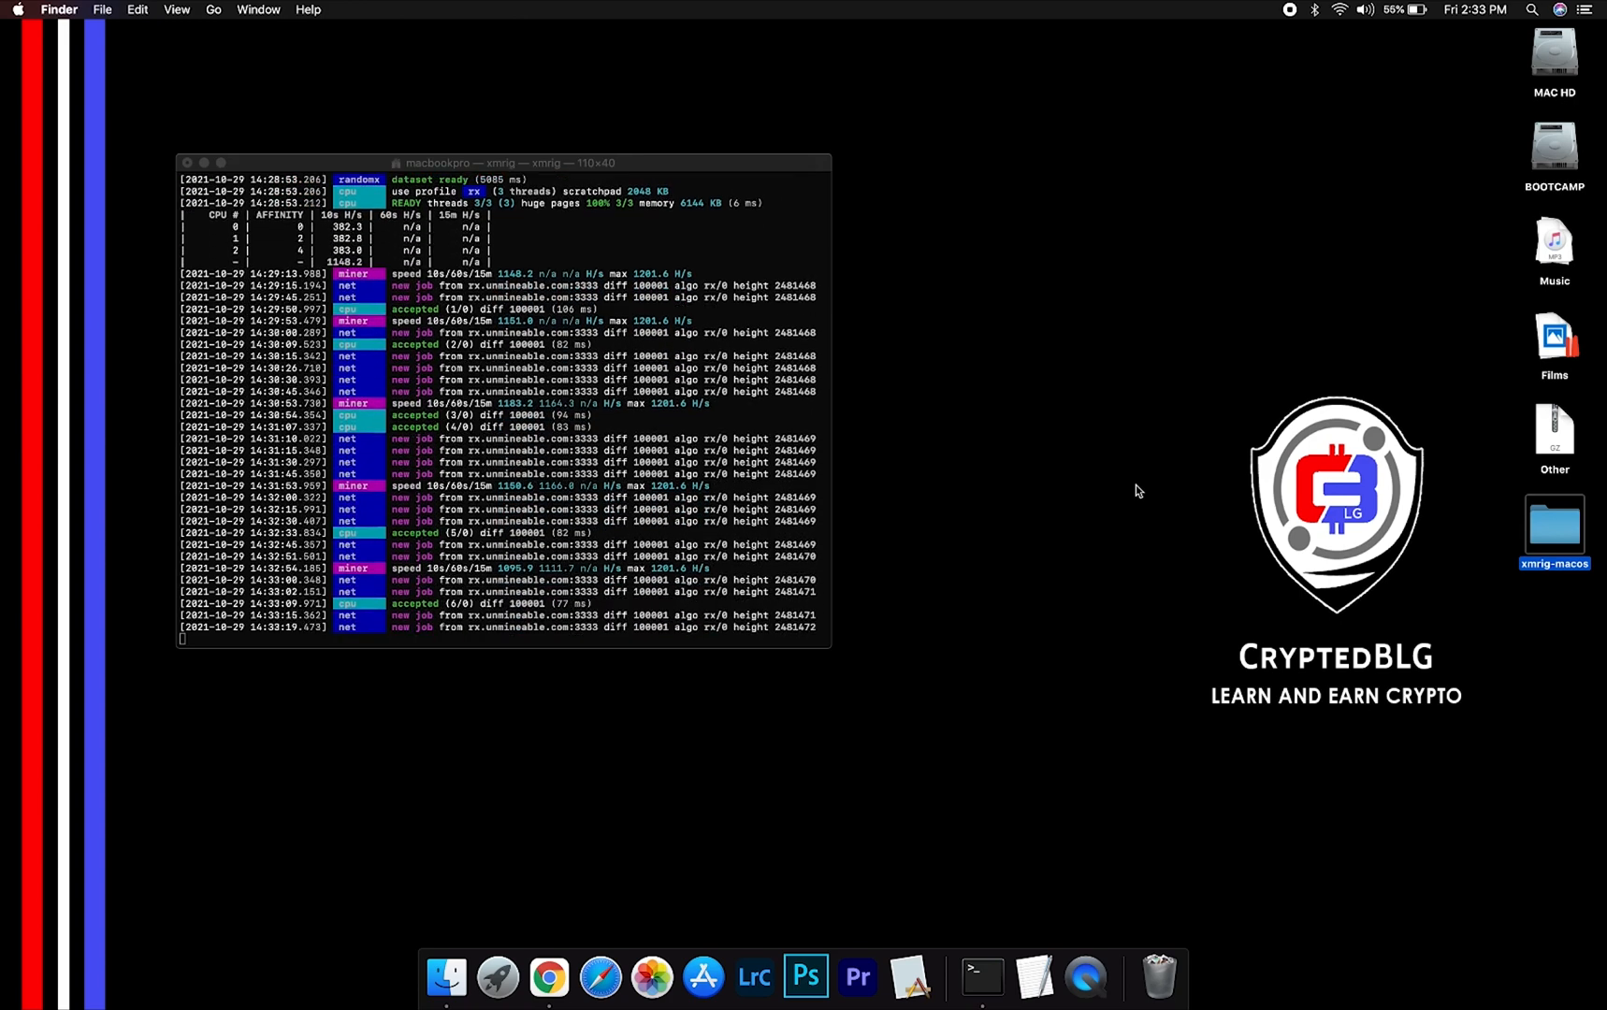
{"action": "mouse_move", "coordinate": [547, 975]}
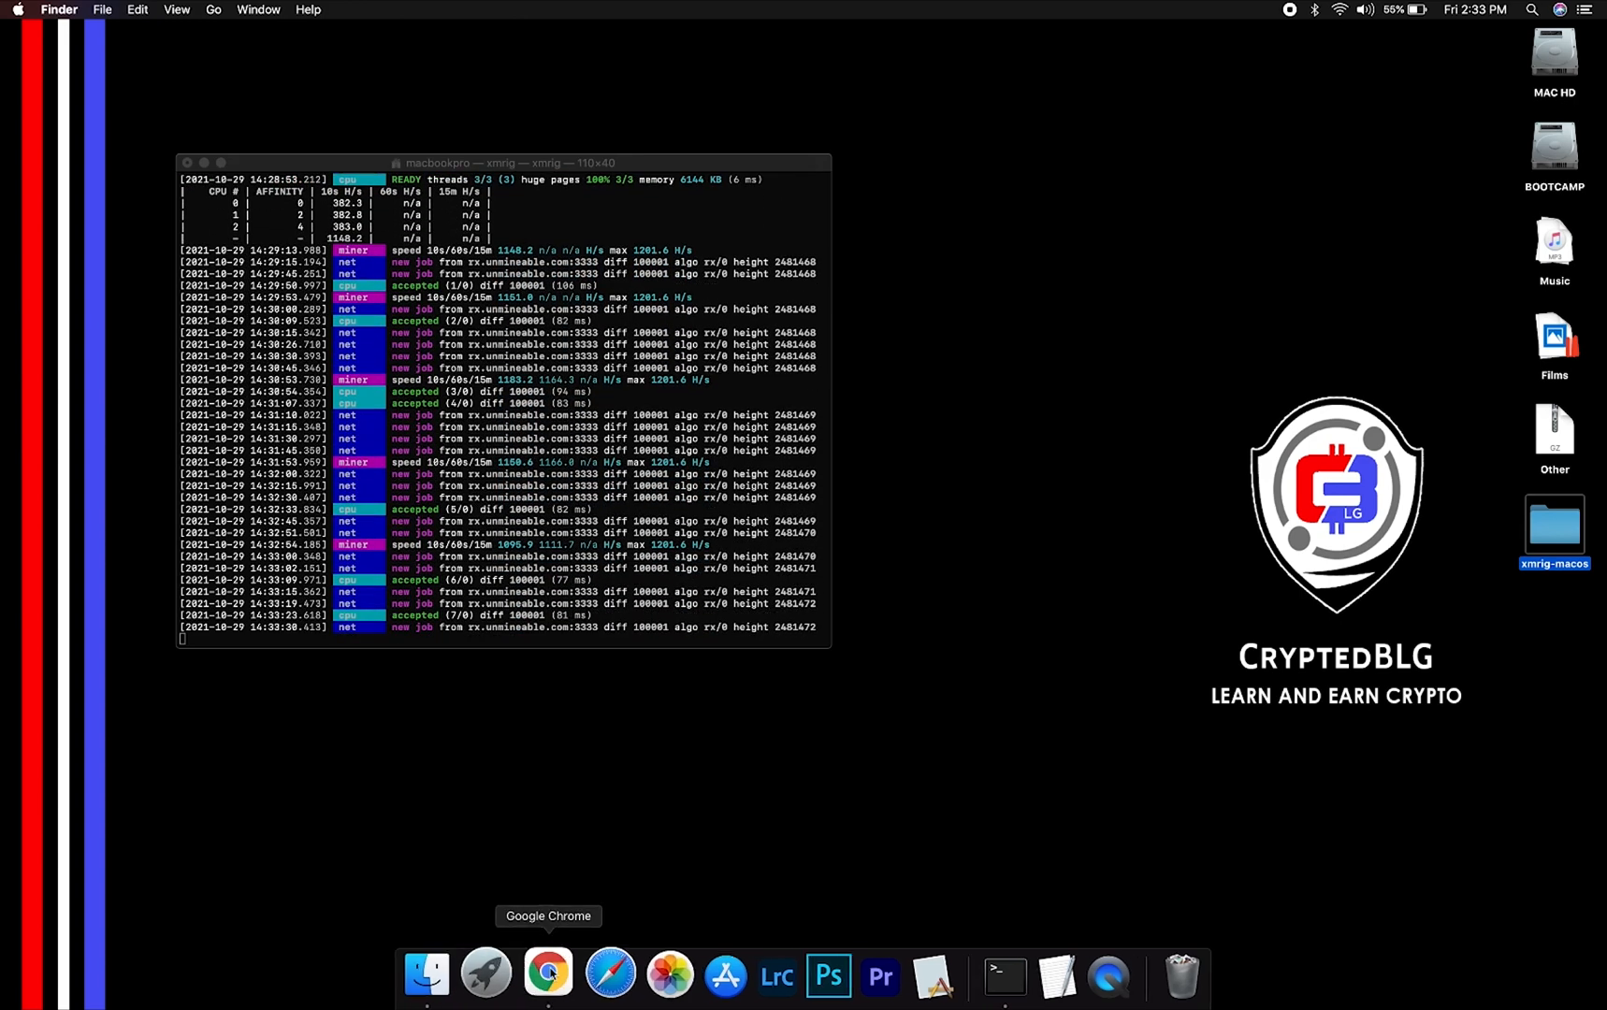
{"action": "left_click", "coordinate": [548, 974]}
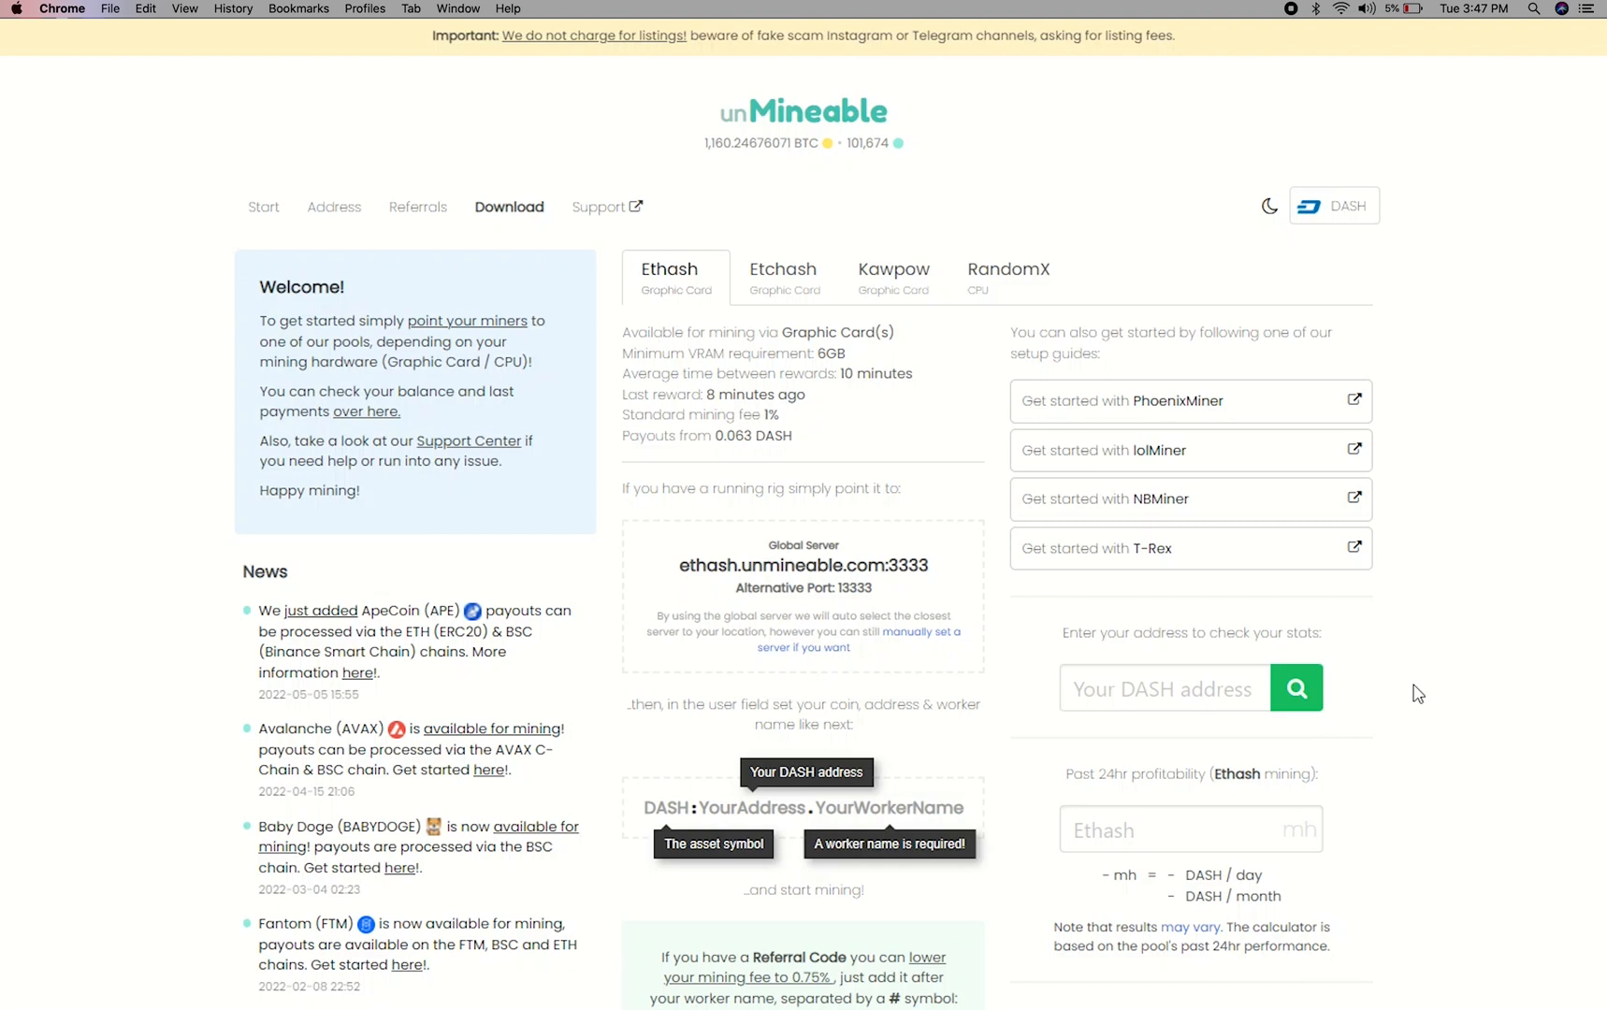
{"action": "left_click", "coordinate": [1165, 689]}
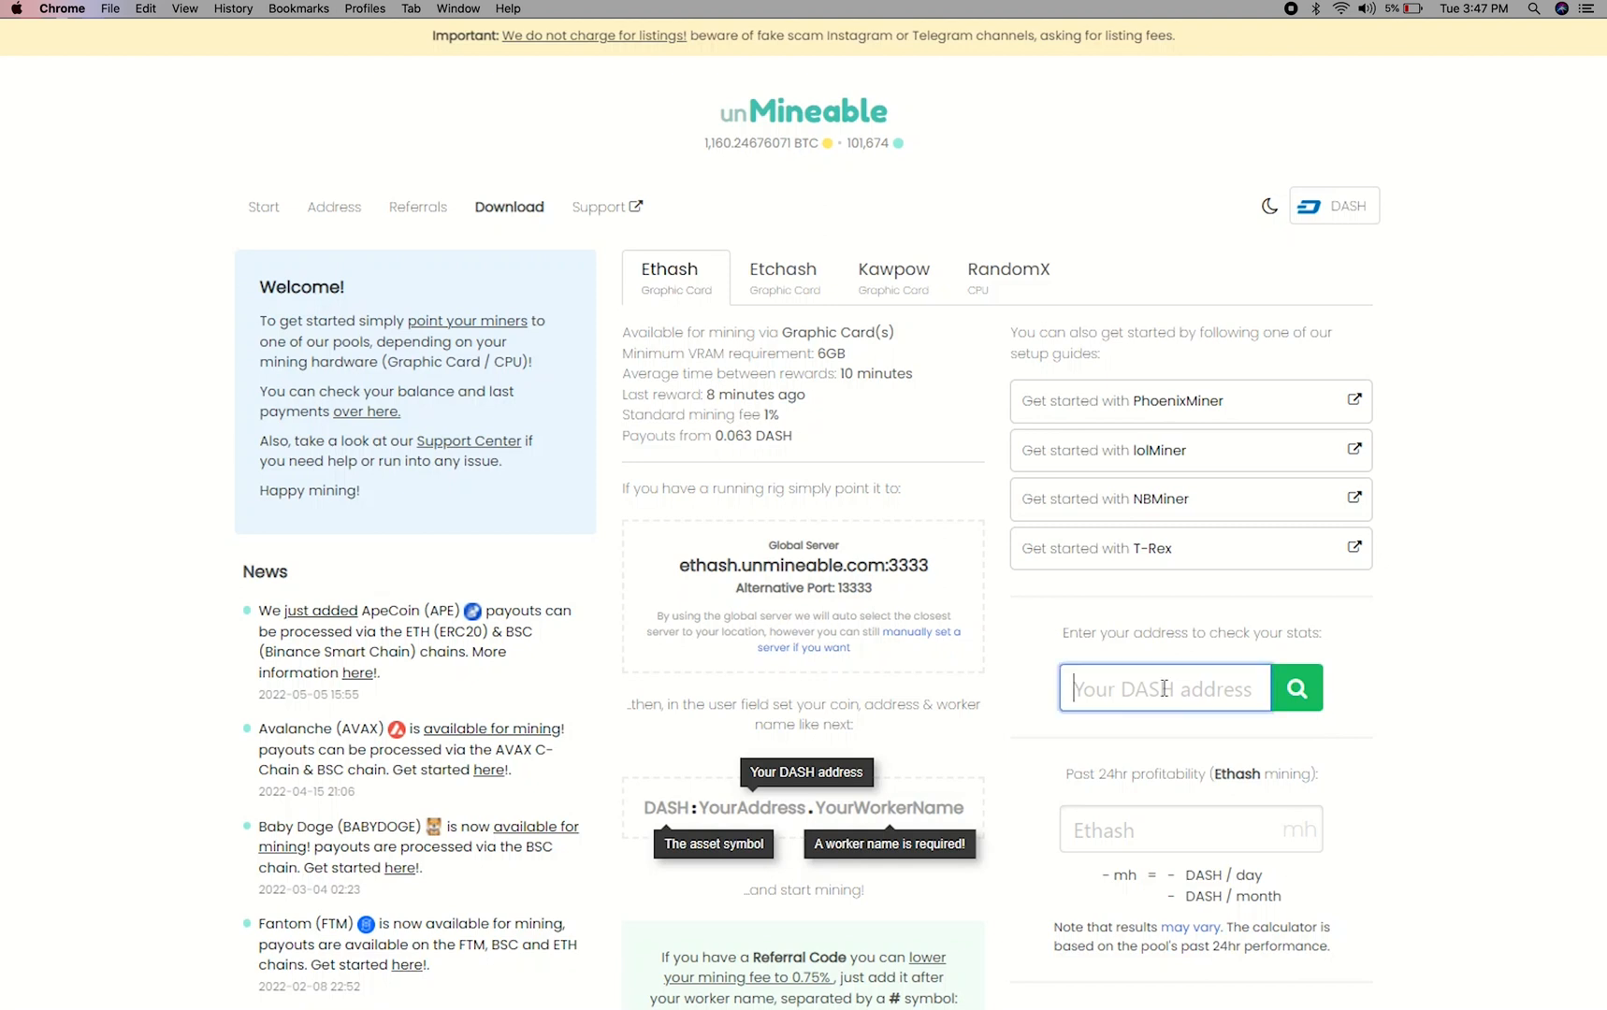
{"action": "type", "text": "Xmyk94c7cdxzjQn5"}
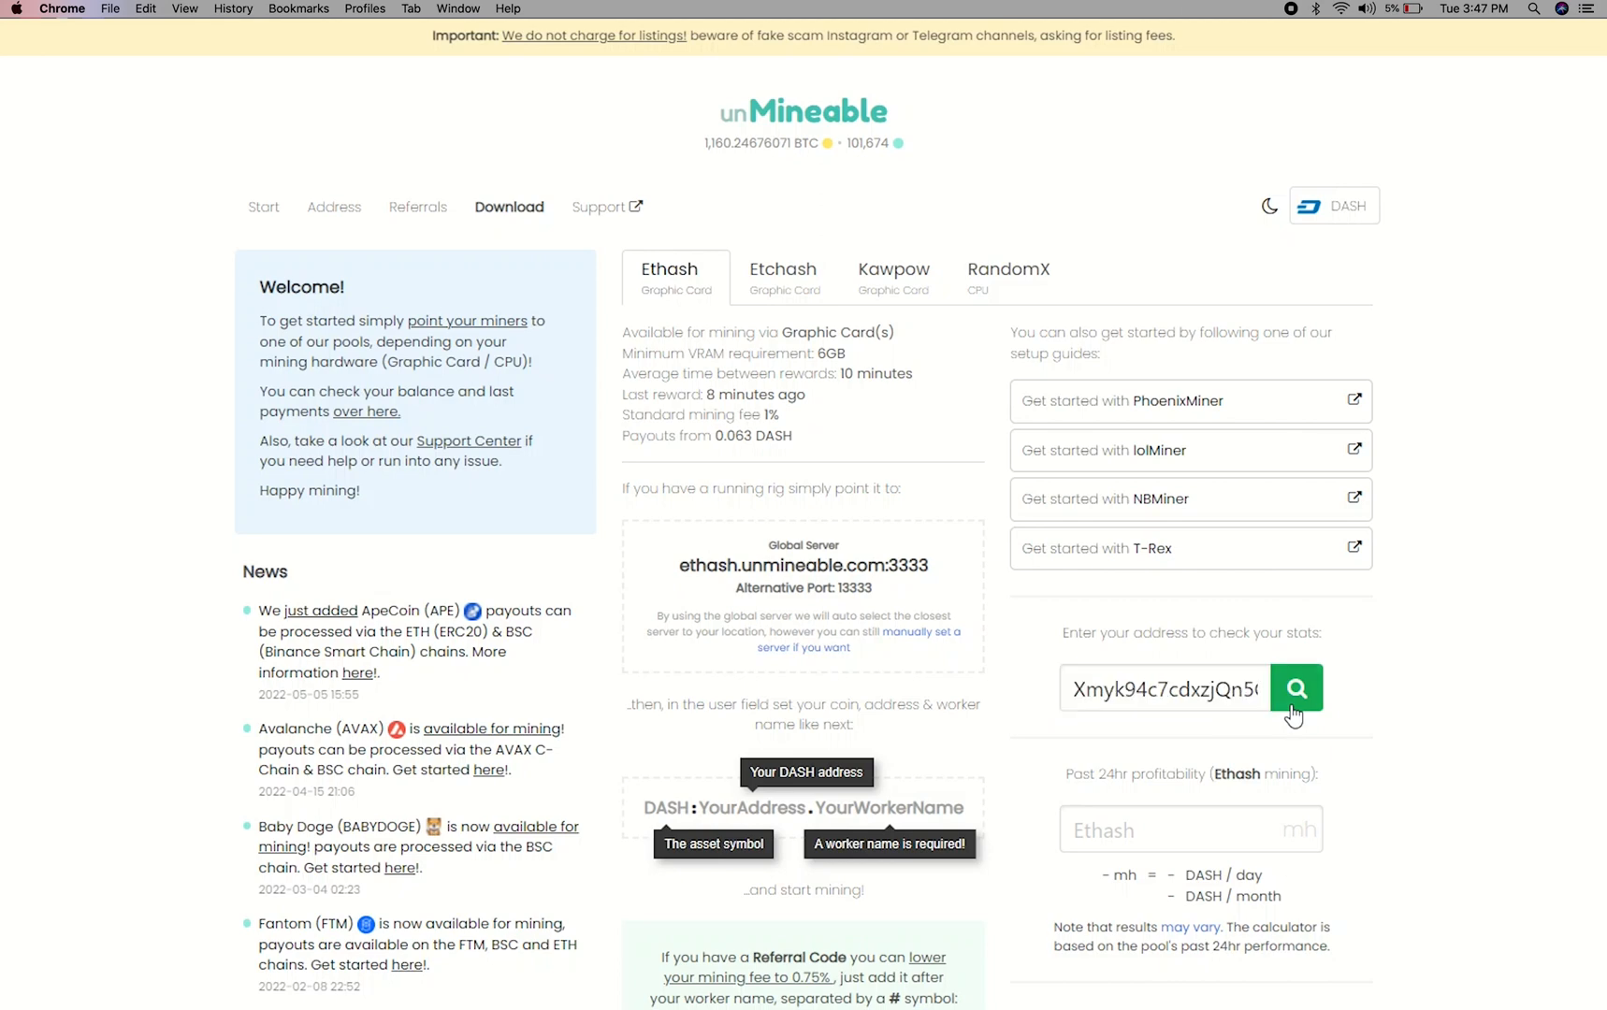
{"action": "left_click", "coordinate": [1296, 688]}
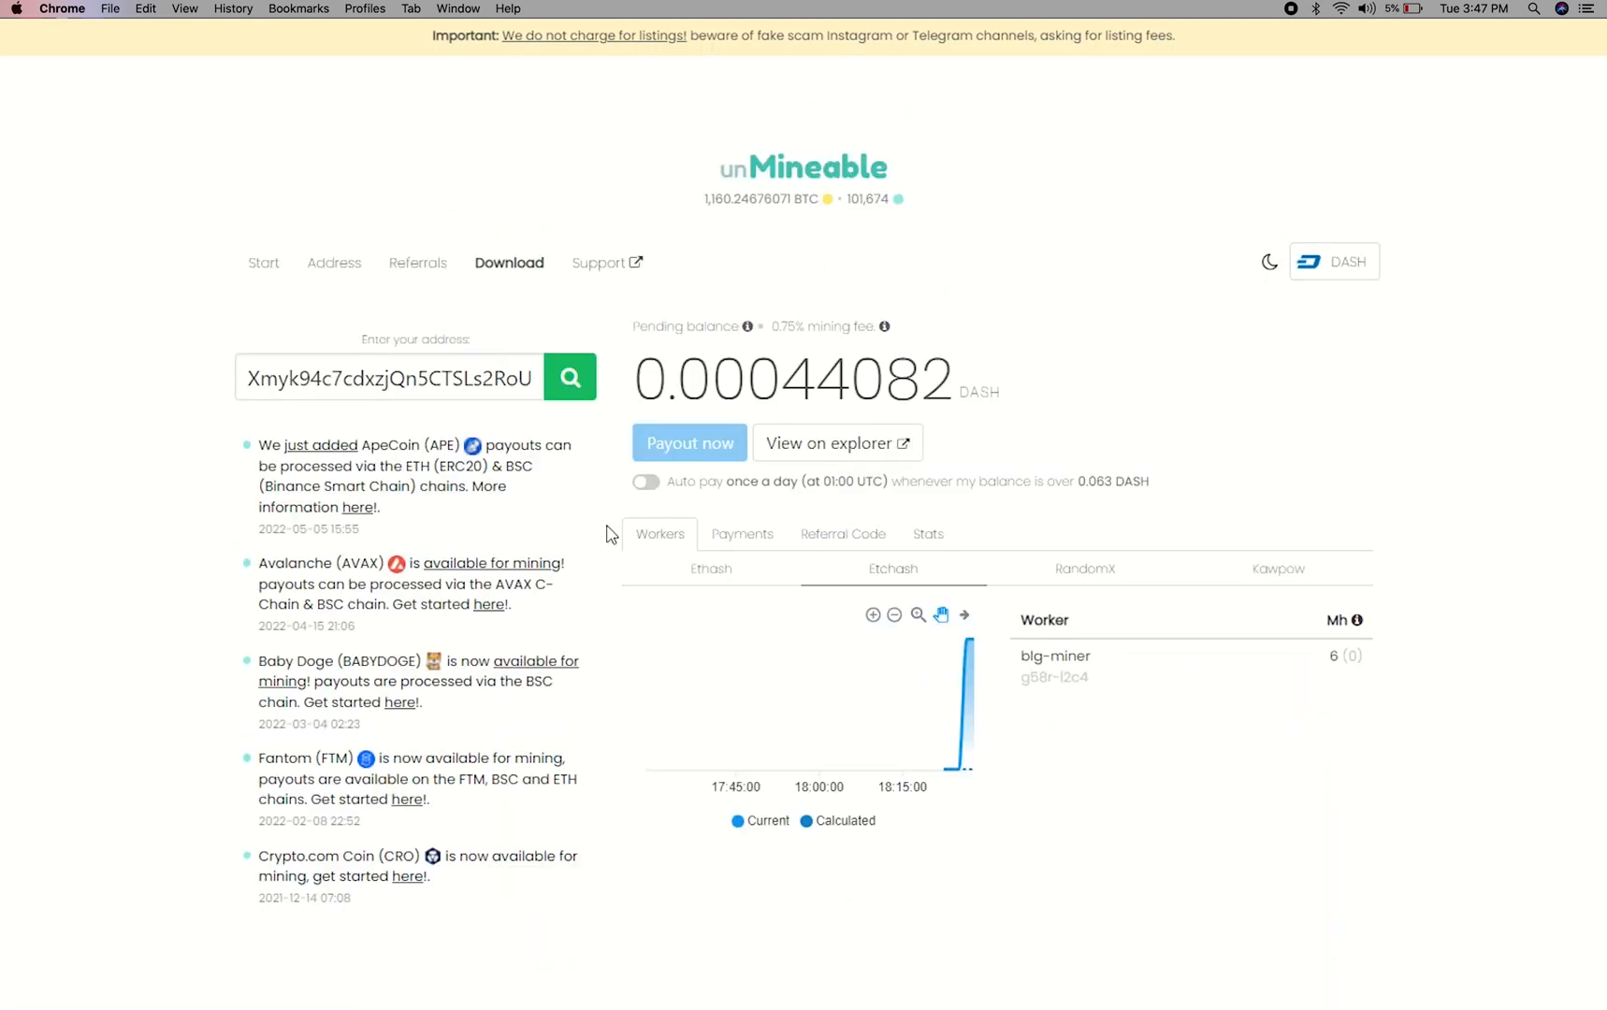
{"action": "mouse_move", "coordinate": [745, 605]}
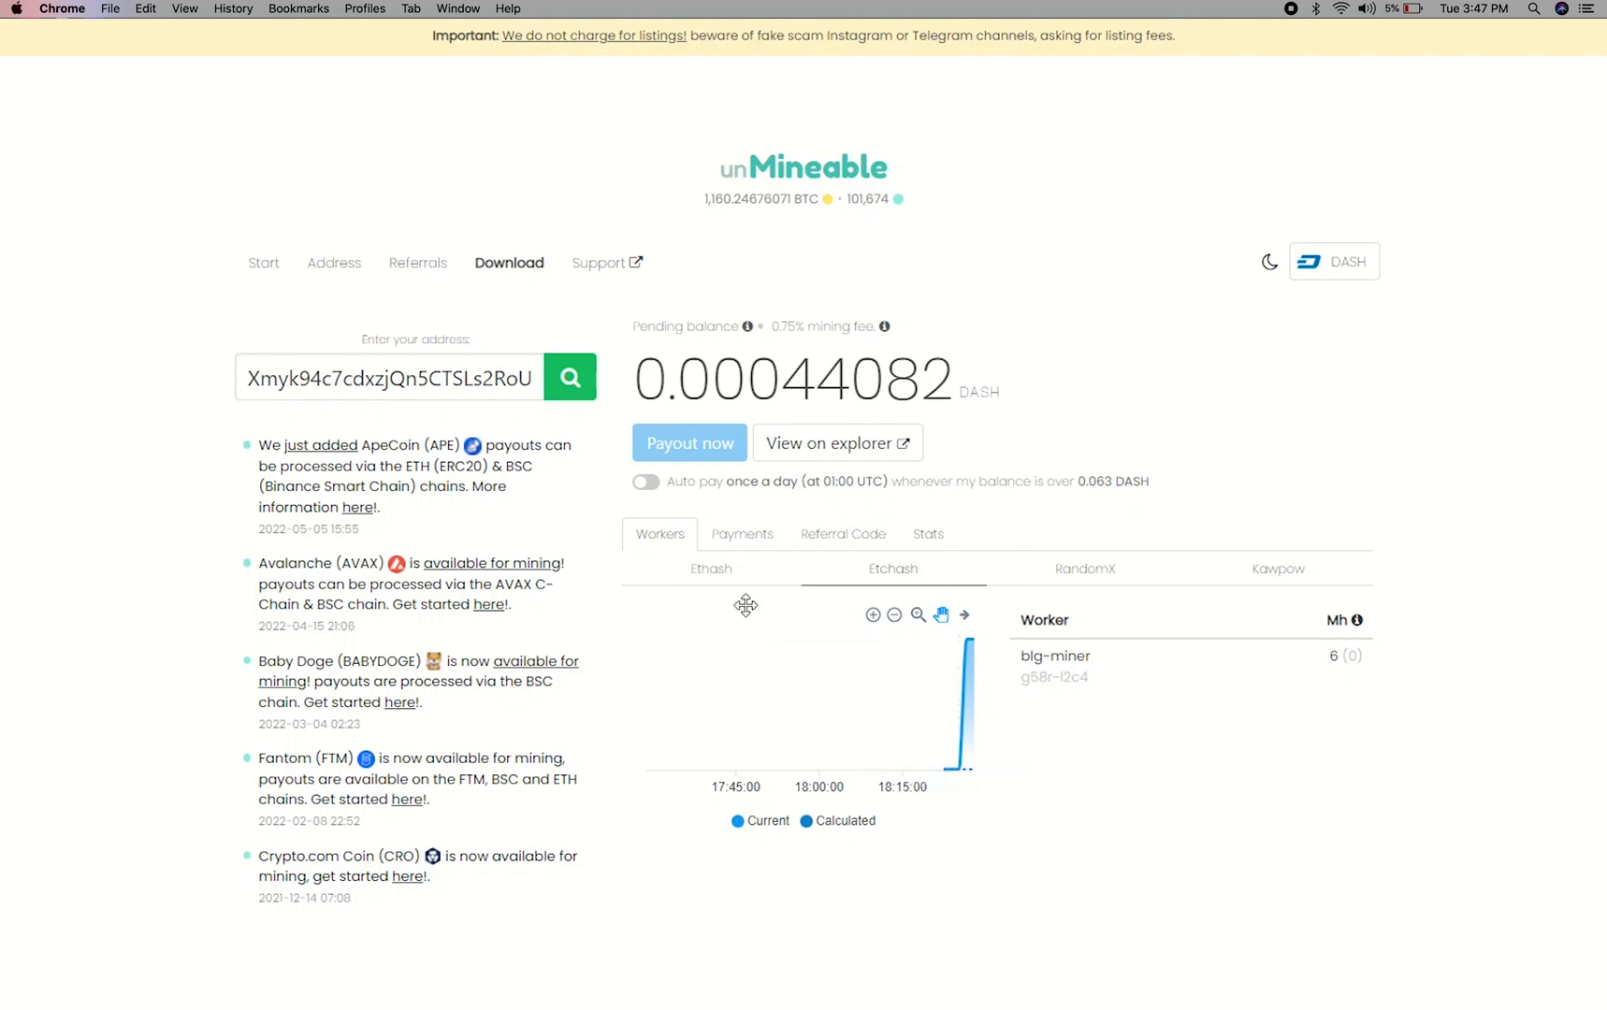
Review the Payments, Referral Code and Stats tabs, then switch on Auto pay.
{"action": "left_click", "coordinate": [742, 534]}
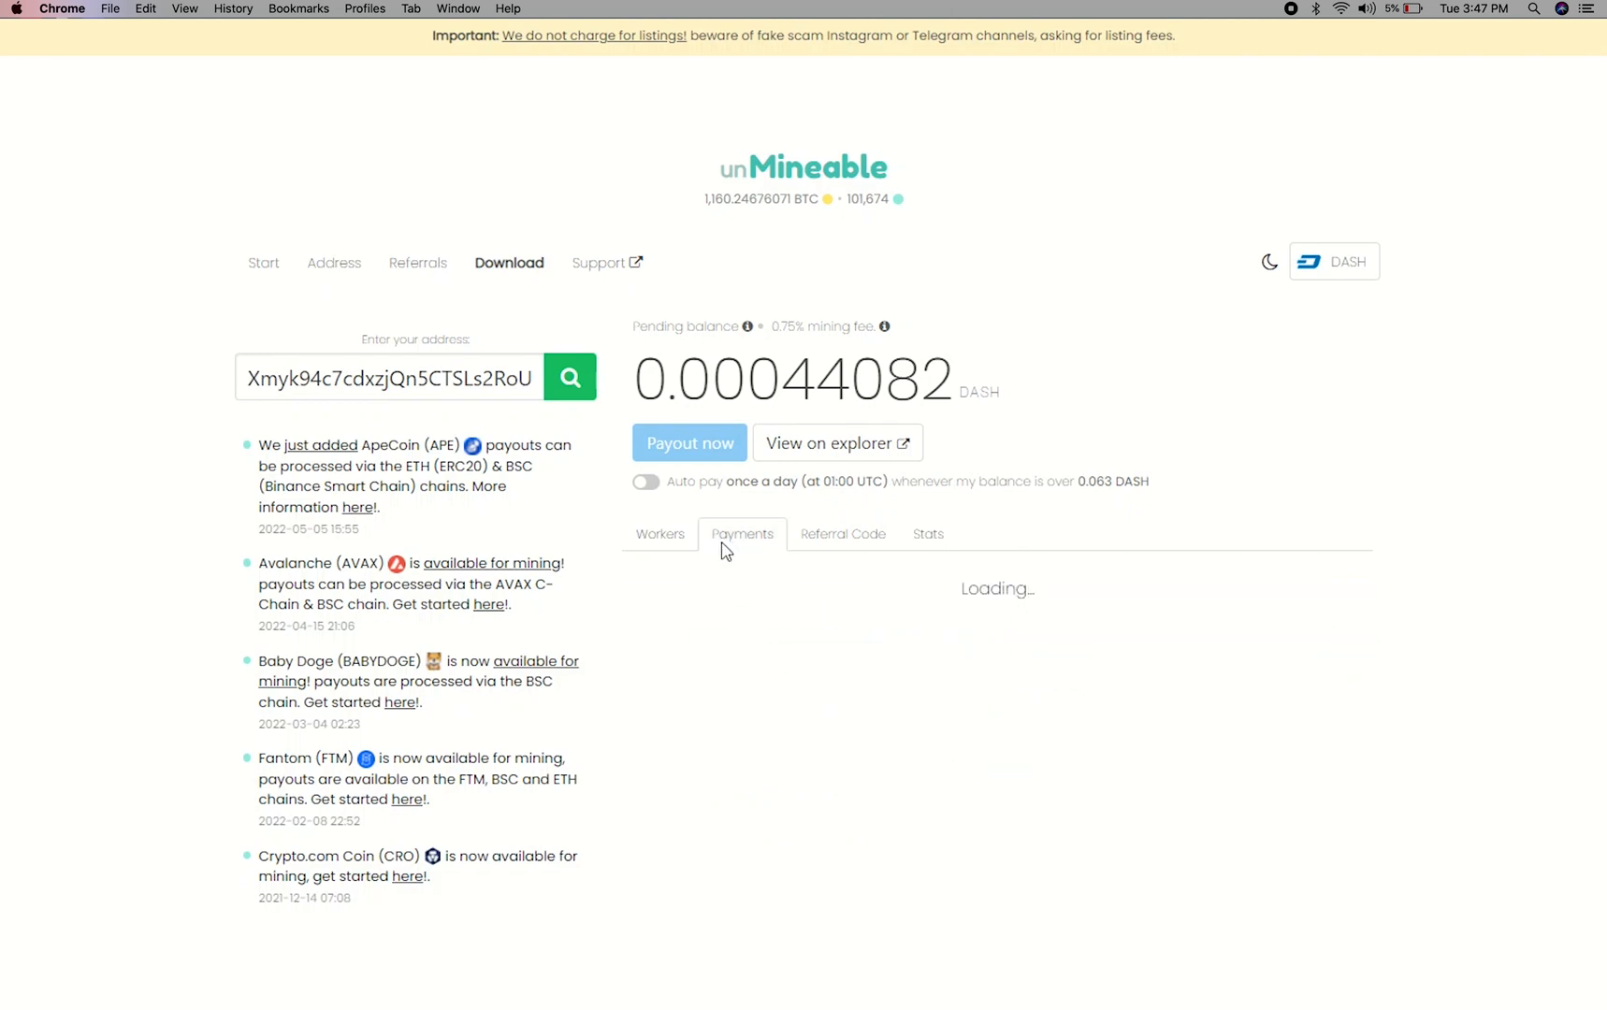
{"action": "left_click", "coordinate": [843, 534]}
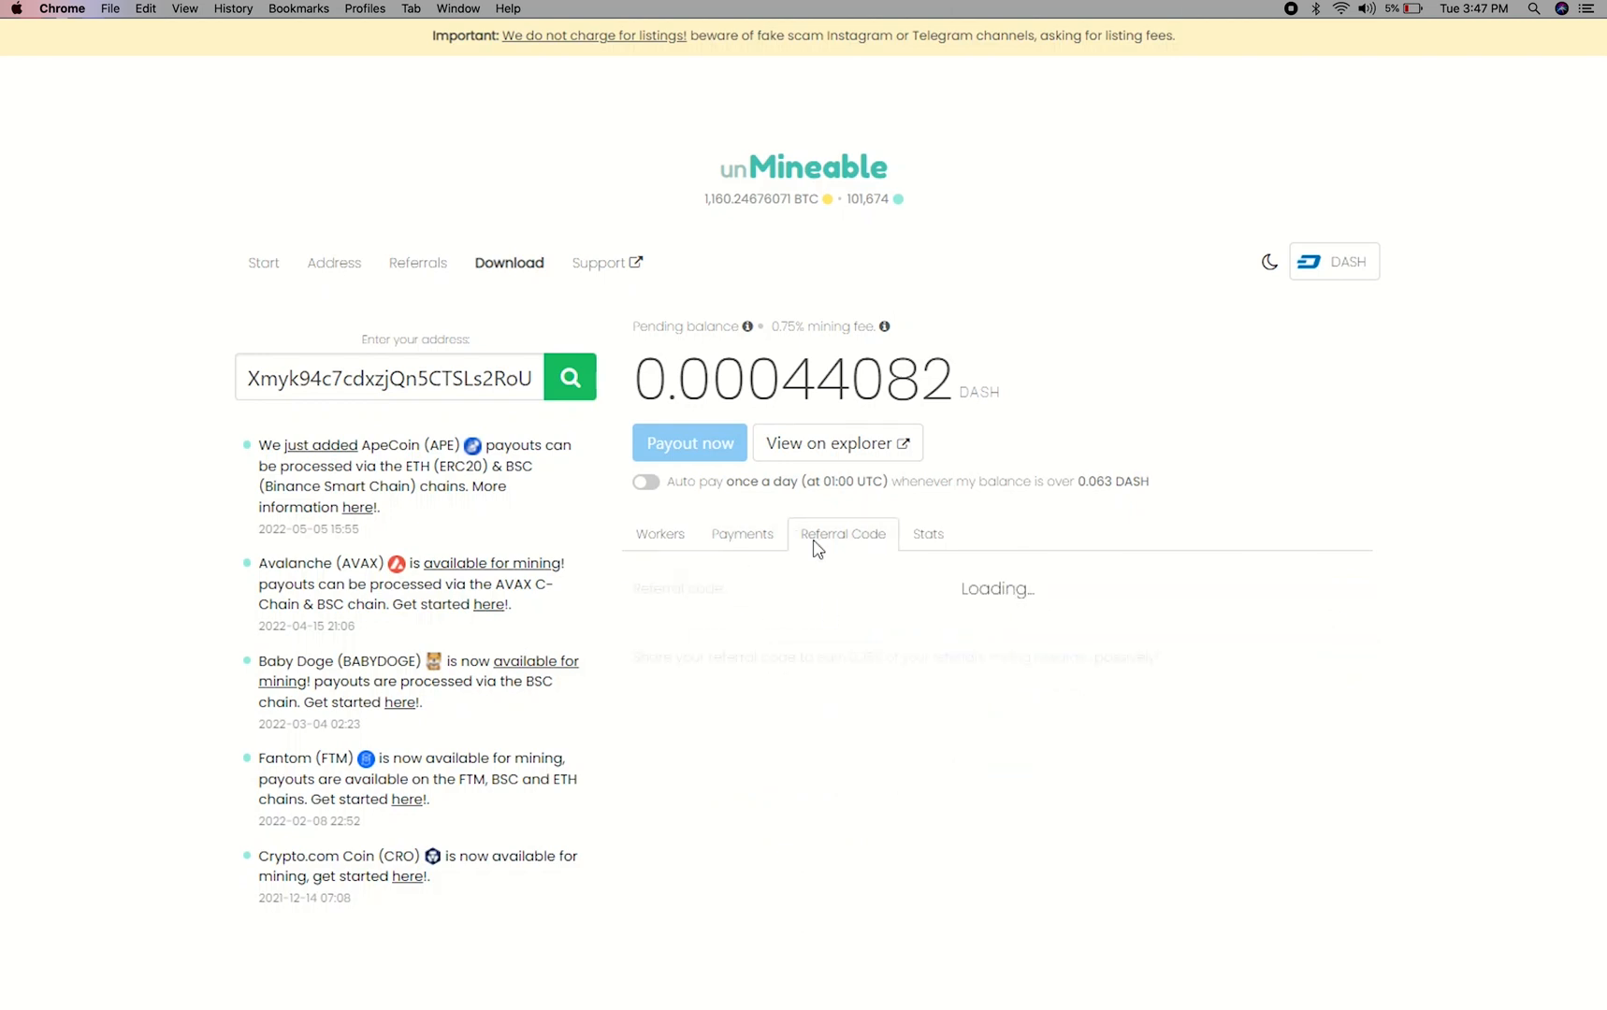
{"action": "left_click", "coordinate": [928, 479]}
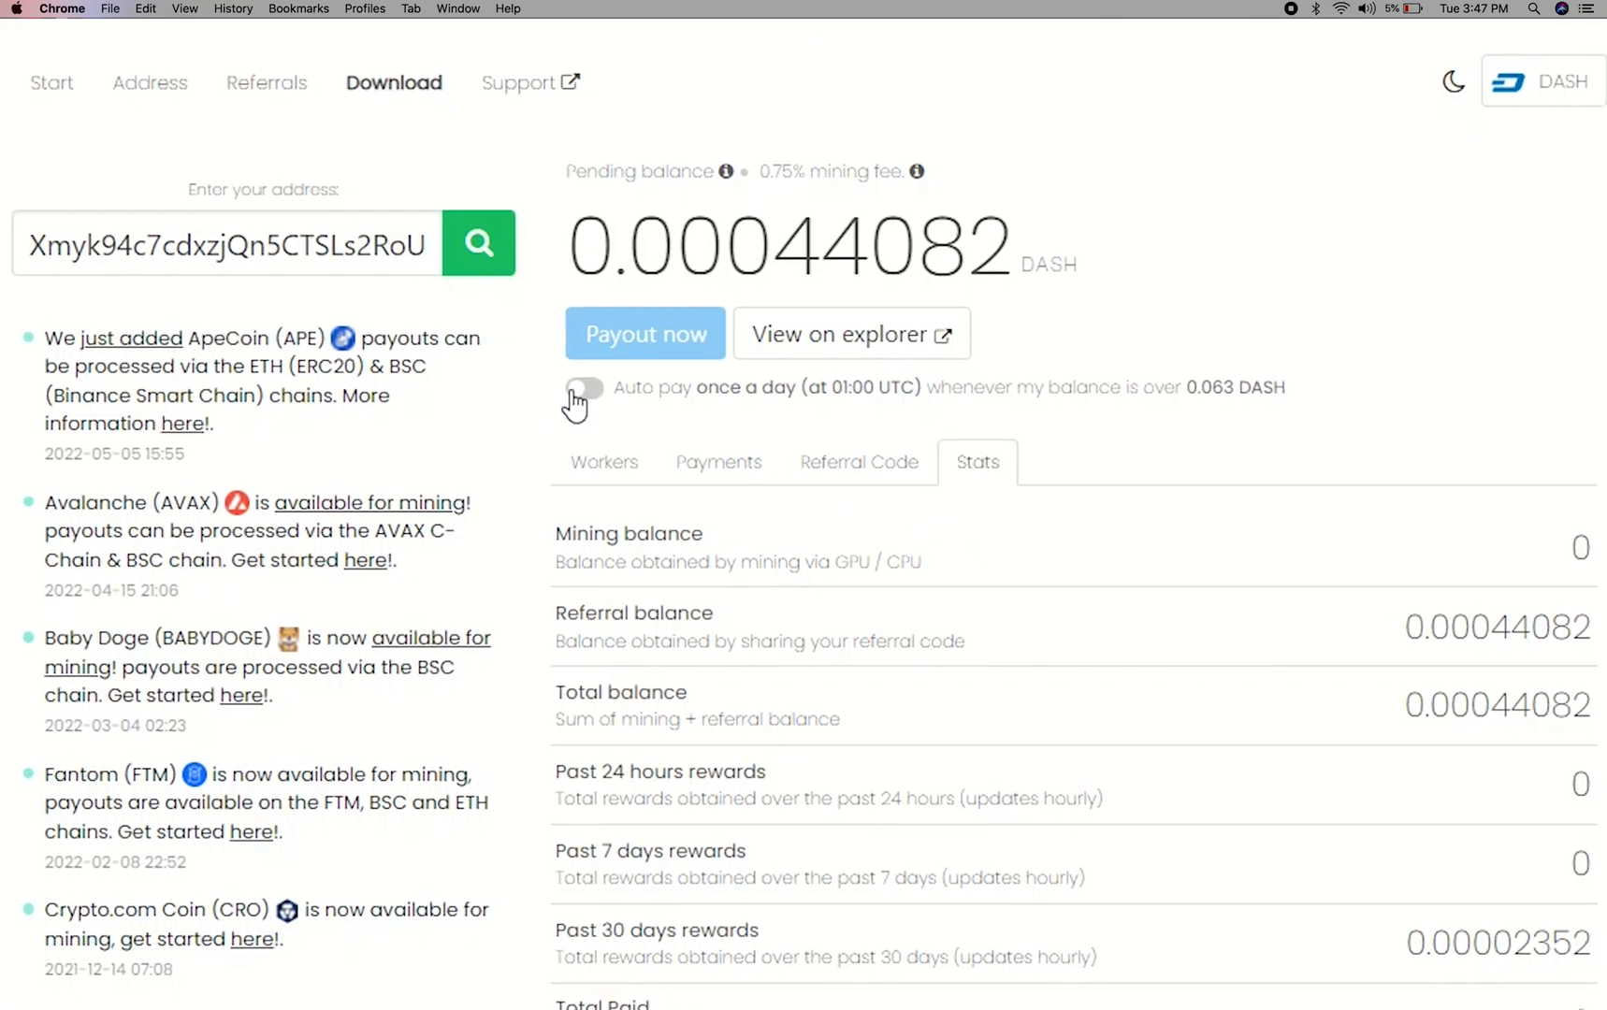
{"action": "left_click", "coordinate": [581, 388]}
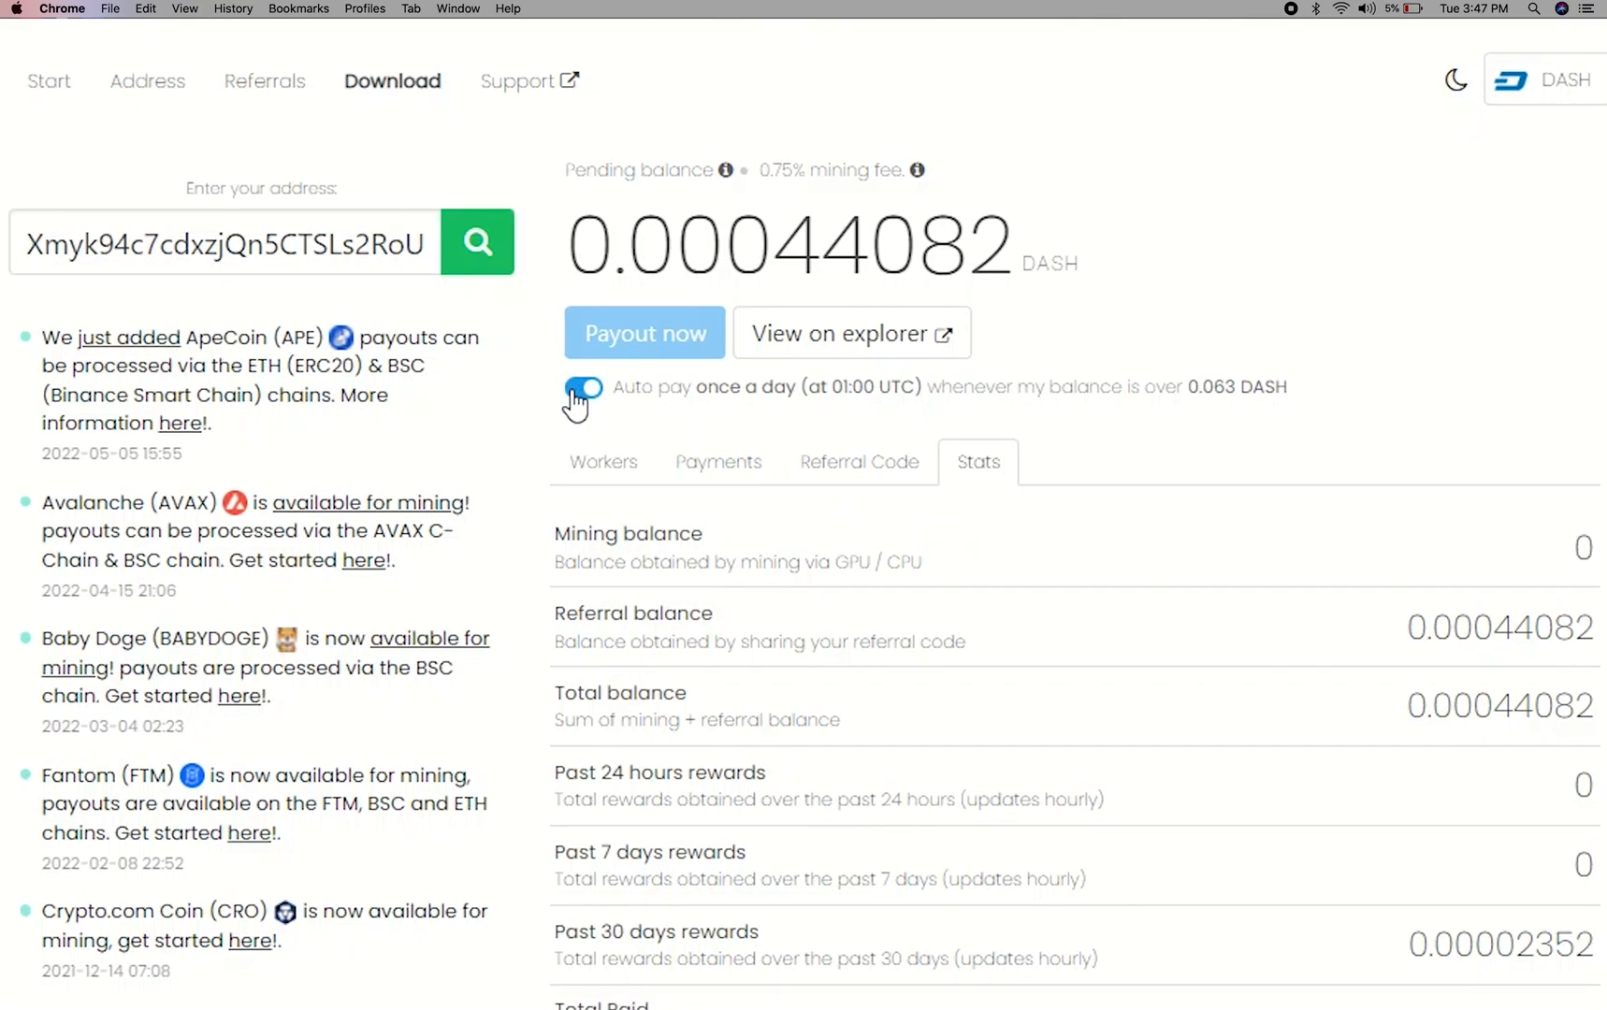